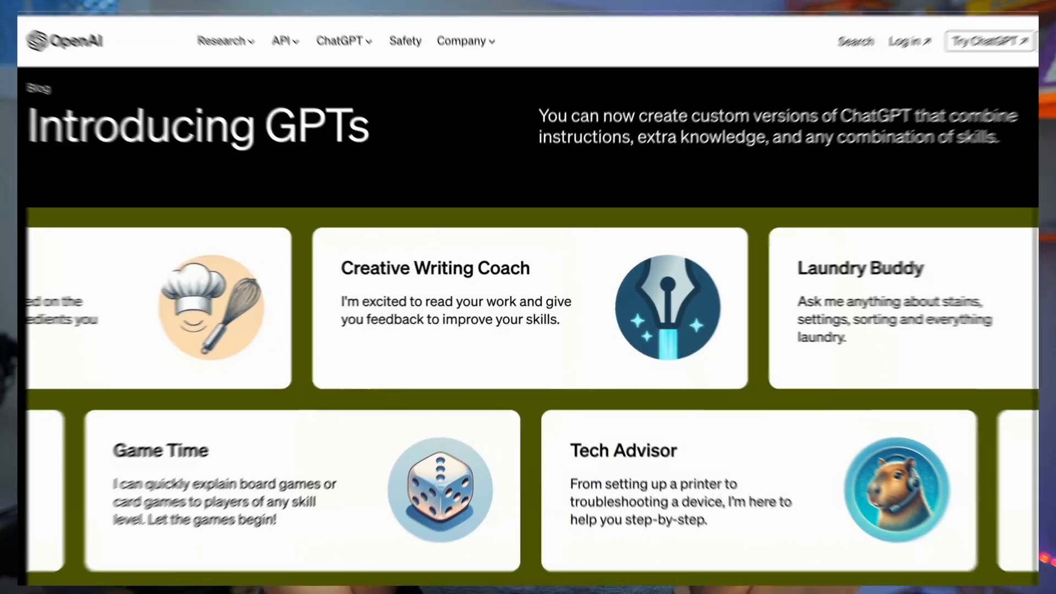
Scroll the Introducing GPTs blog page through the example GPT cards
scroll(down, 3)
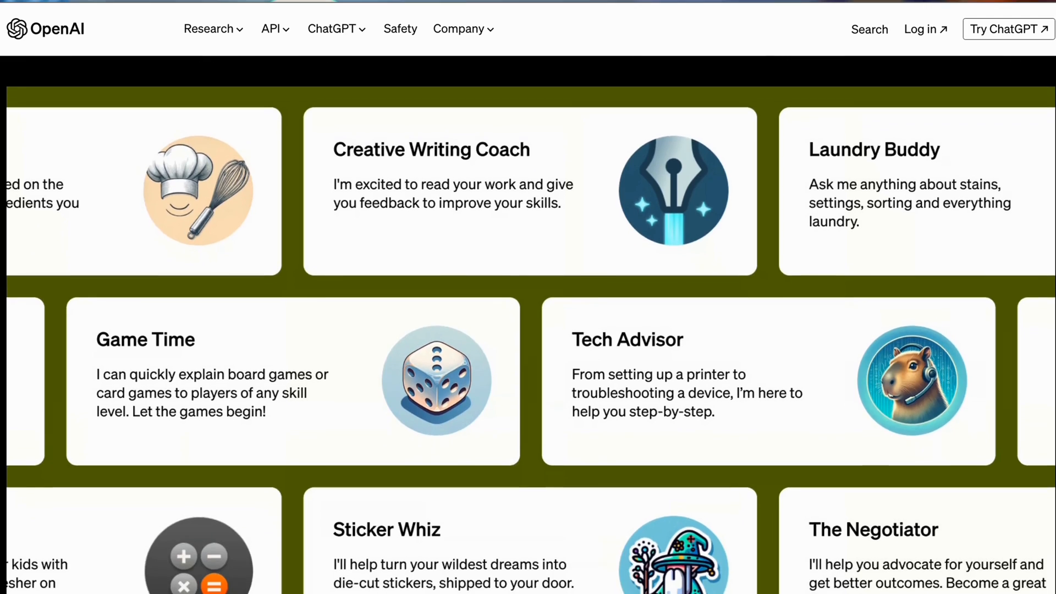
scroll(down, 3)
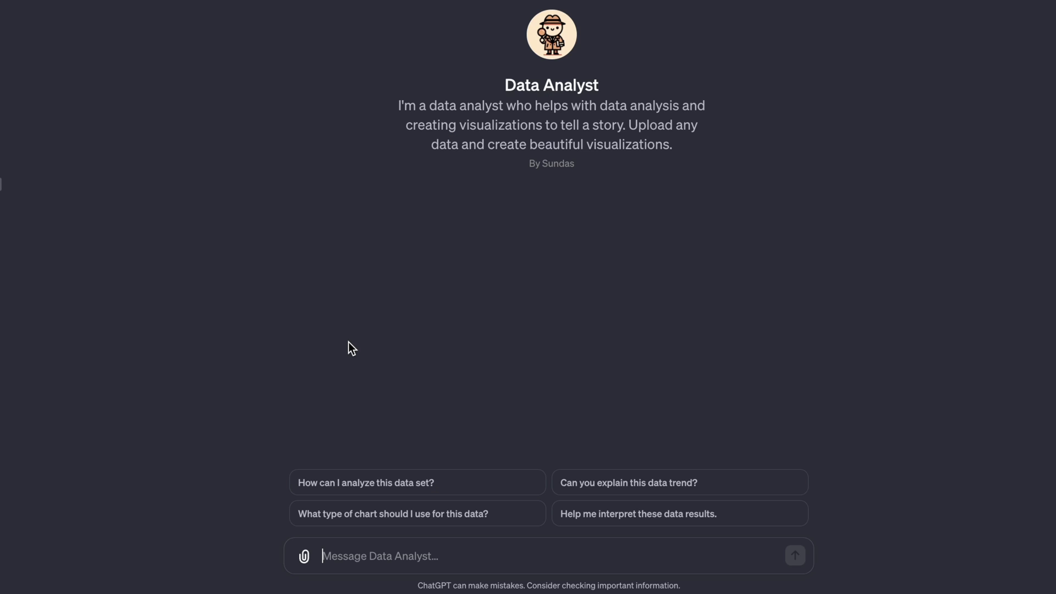
Show the Code Interpreter demo plotting 1/sin and zooming into a range of x values
text(plot function 1/sin)
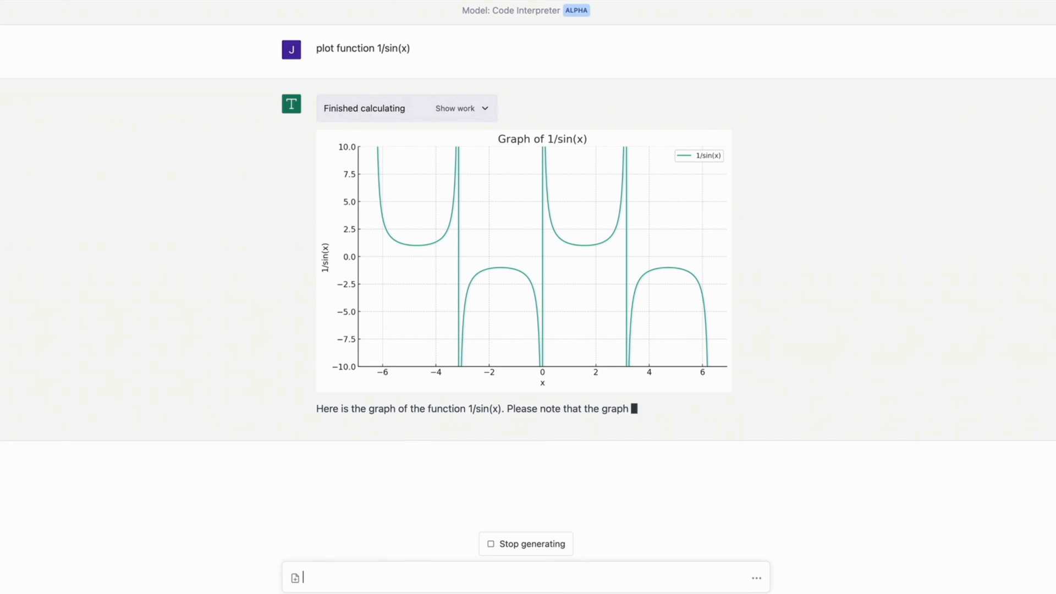
text(zoom in to range of x values)
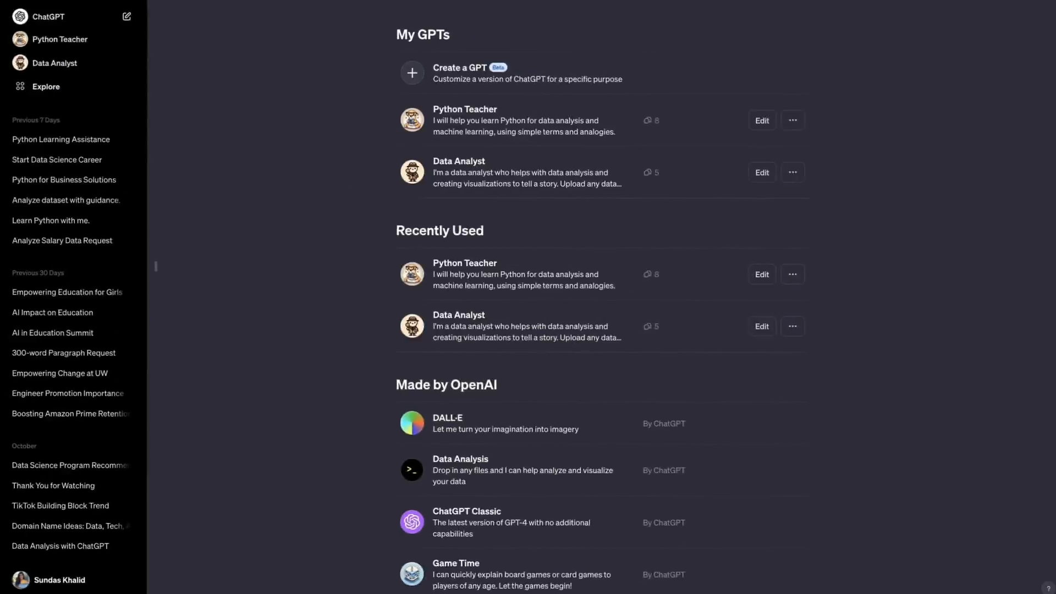
Scroll the My GPTs page listing Python Teacher, Data Analyst and OpenAI's GPTs
scroll(down, 3)
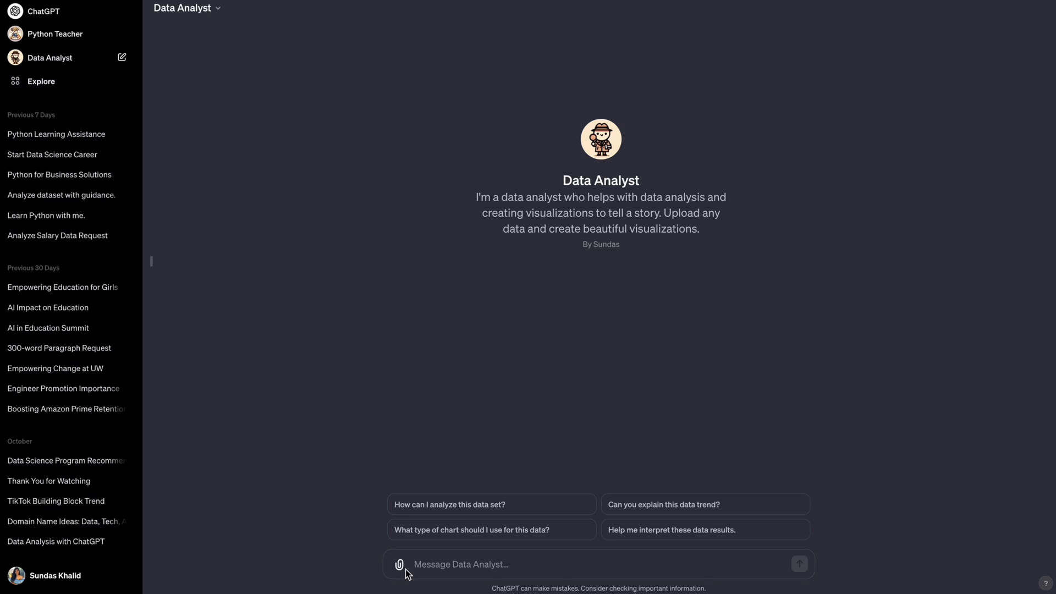
Upload Levels_Fyi_Salary_Data.csv to Data Analyst and ask for custom analysis ideas
click(398, 565)
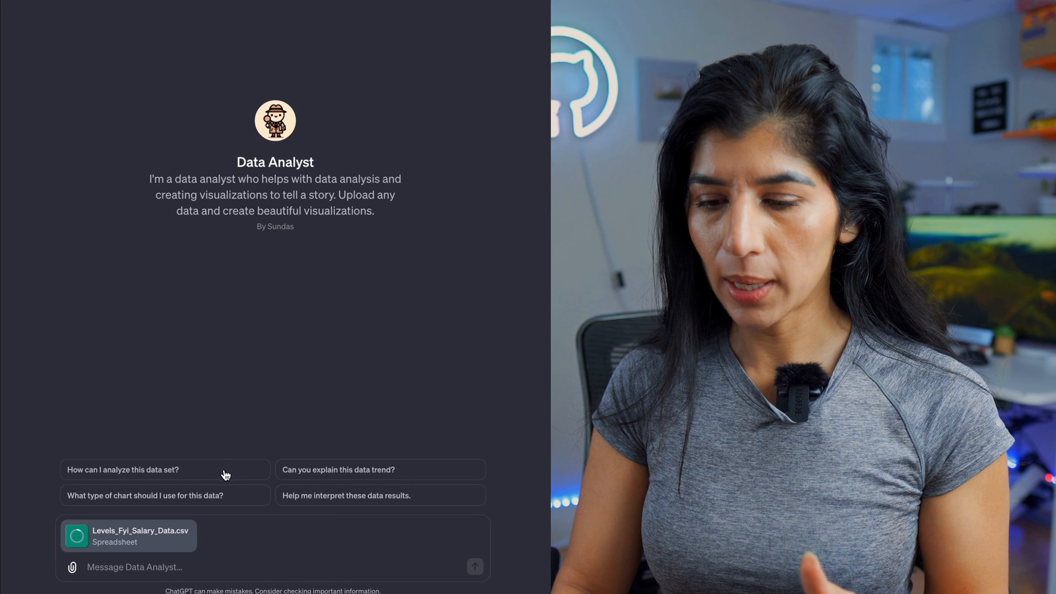
text(analyze this data for me and tell me what)
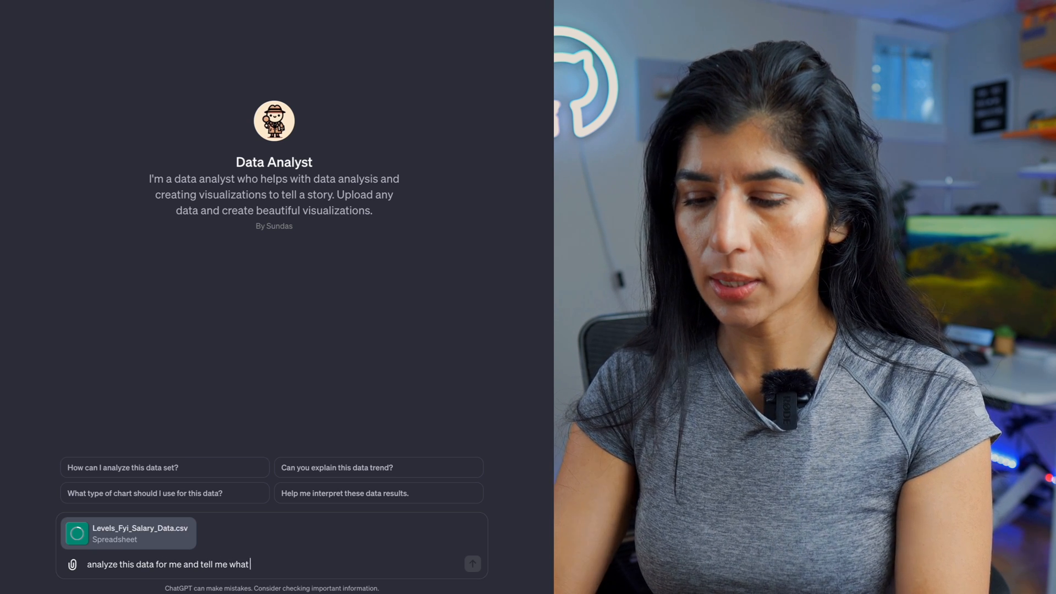
text(custome anal)
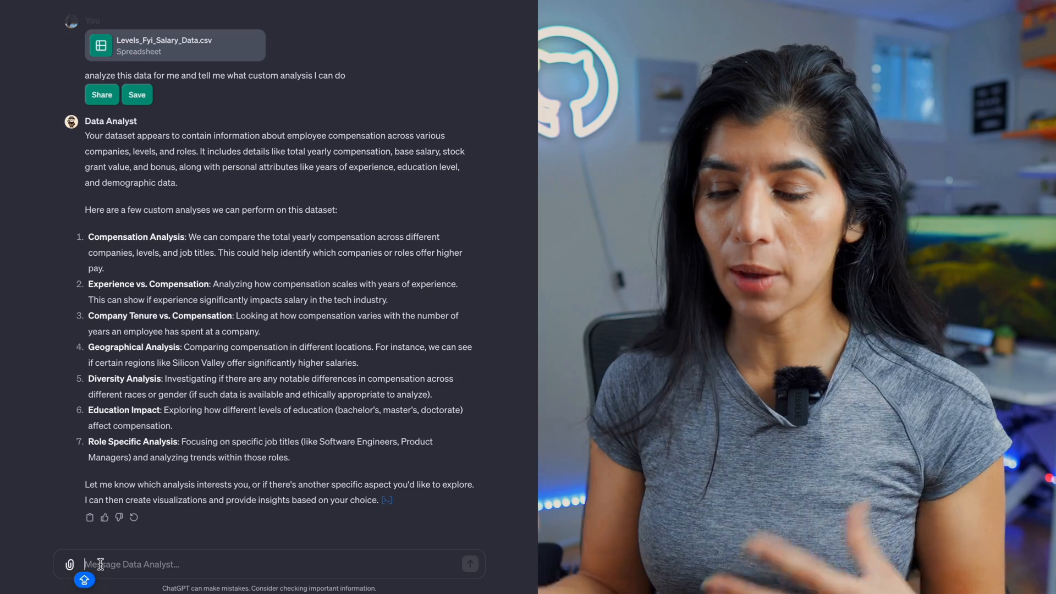
Tell Data Analyst the data is for narrowing a job search and get the top-paying companies chart
text(I want to use it do so I can narrow down my job search and figure out which companies I want to target)
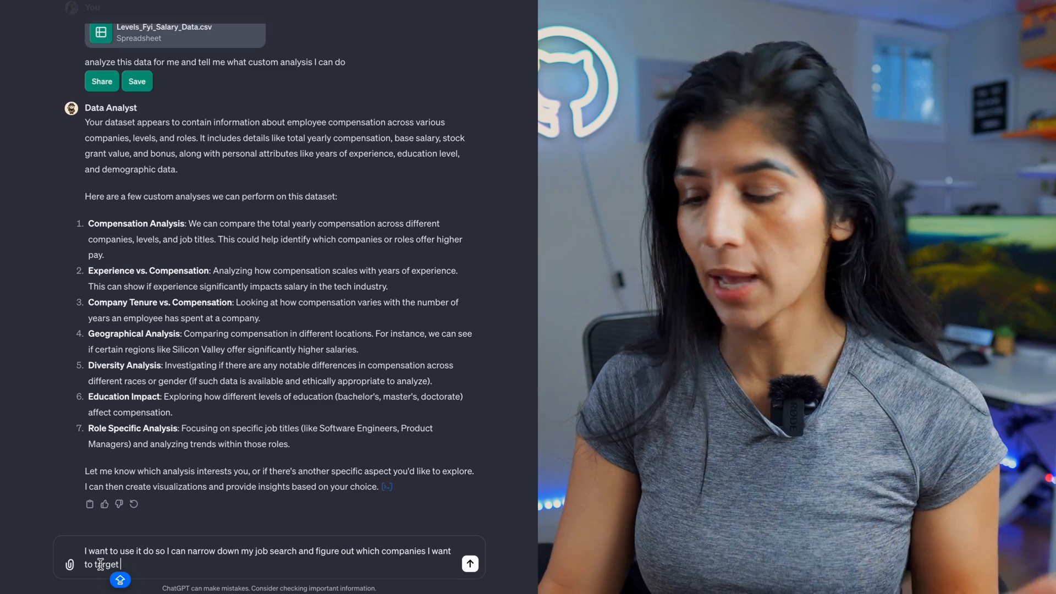
click(470, 563)
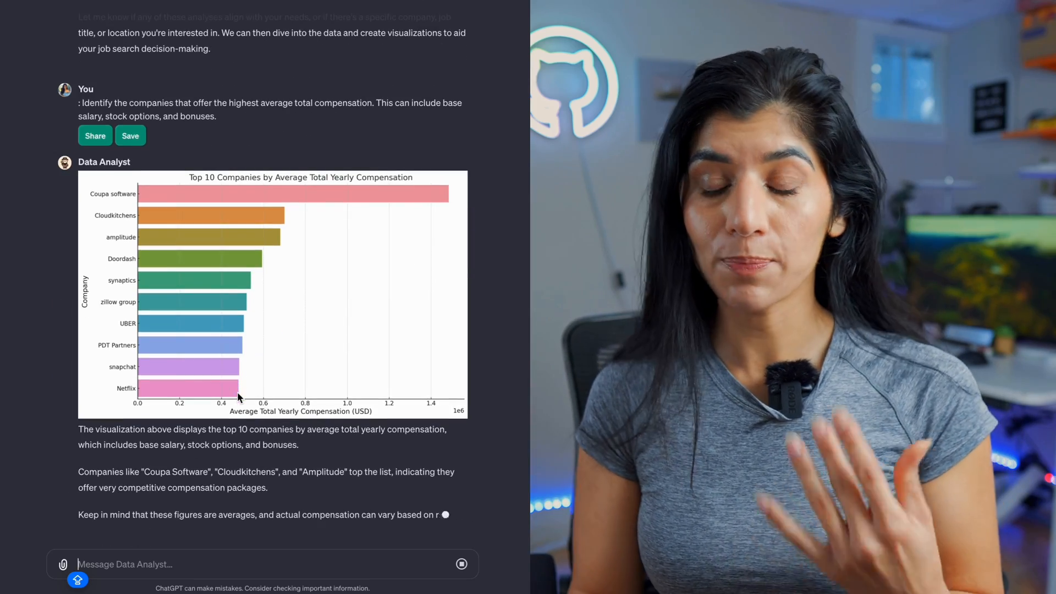
scroll(down, 3)
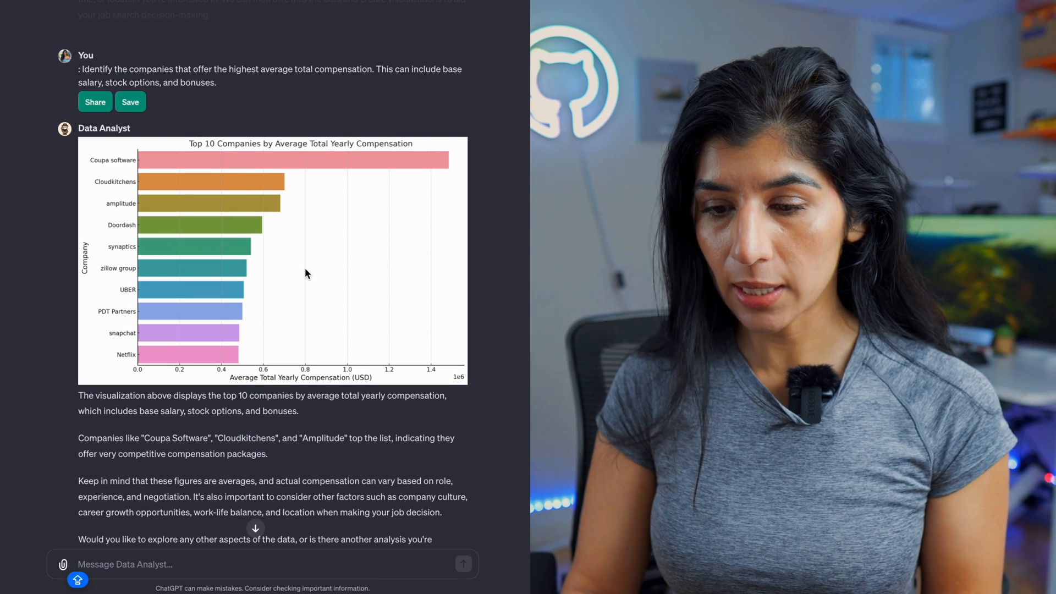
mouse_move(121, 290)
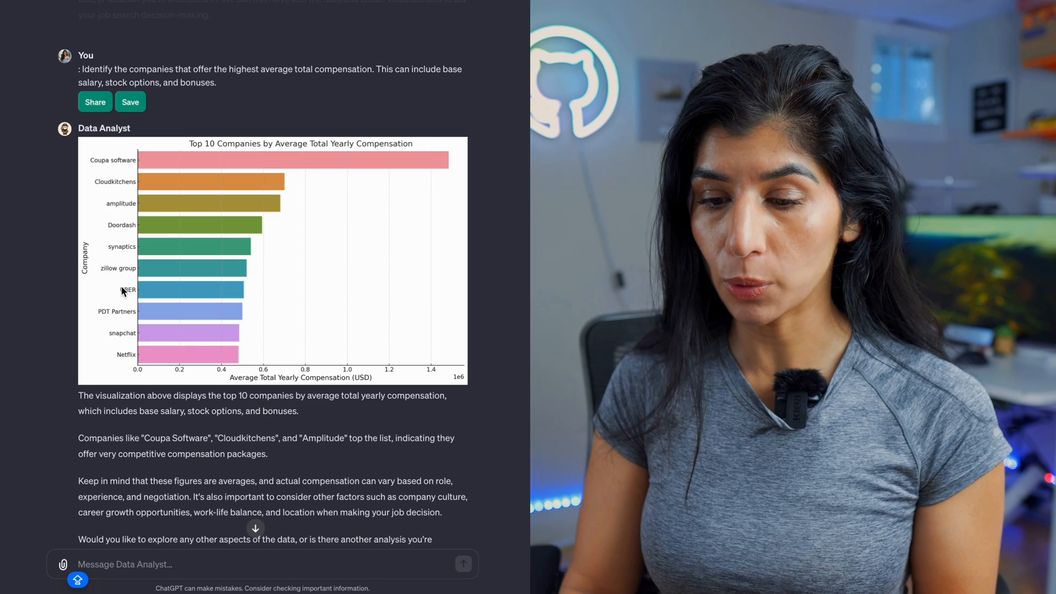
scroll(down, 3)
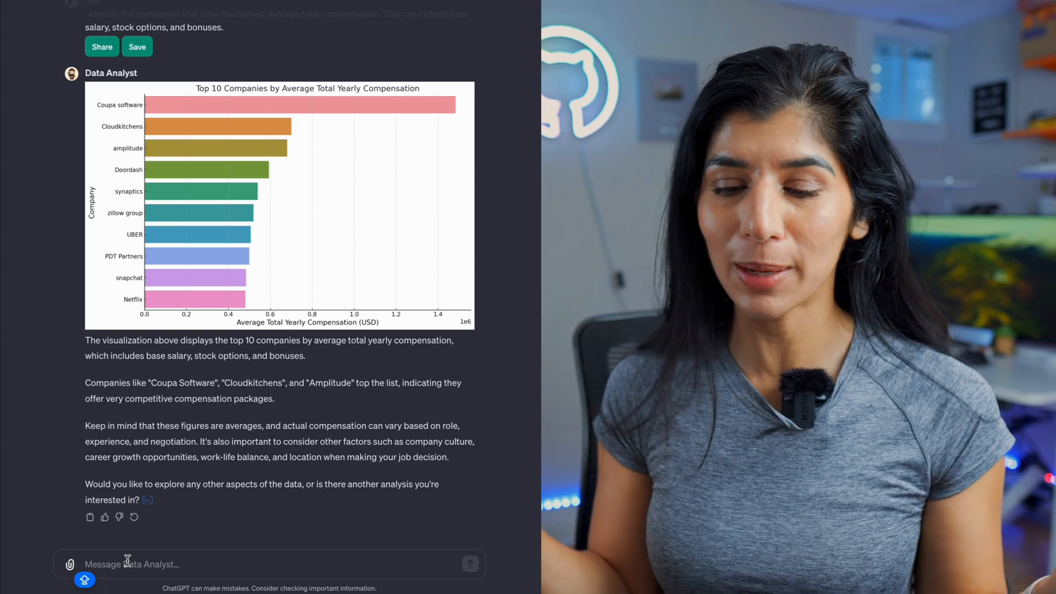
Ask Data Analyst to teach incrementality analysis technique with real world examples
text(CAN YPU)
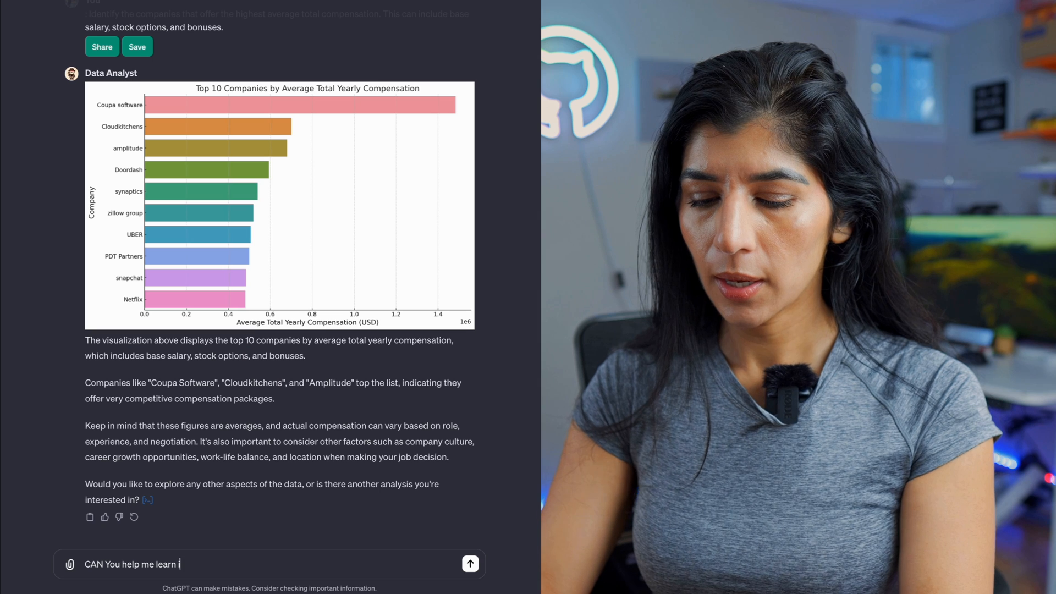
text(ncrementality)
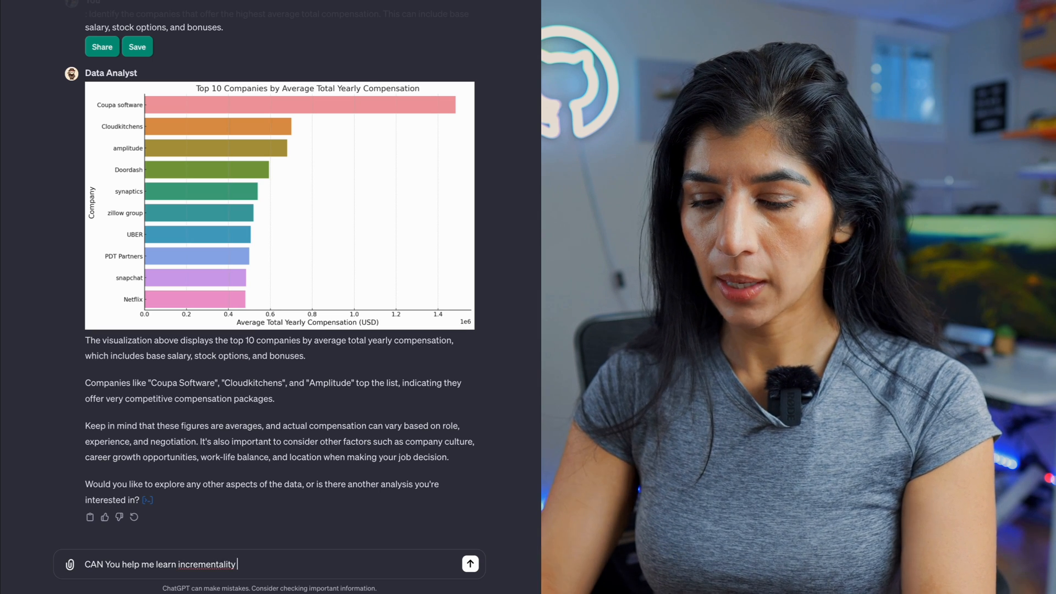
text(analysis techn)
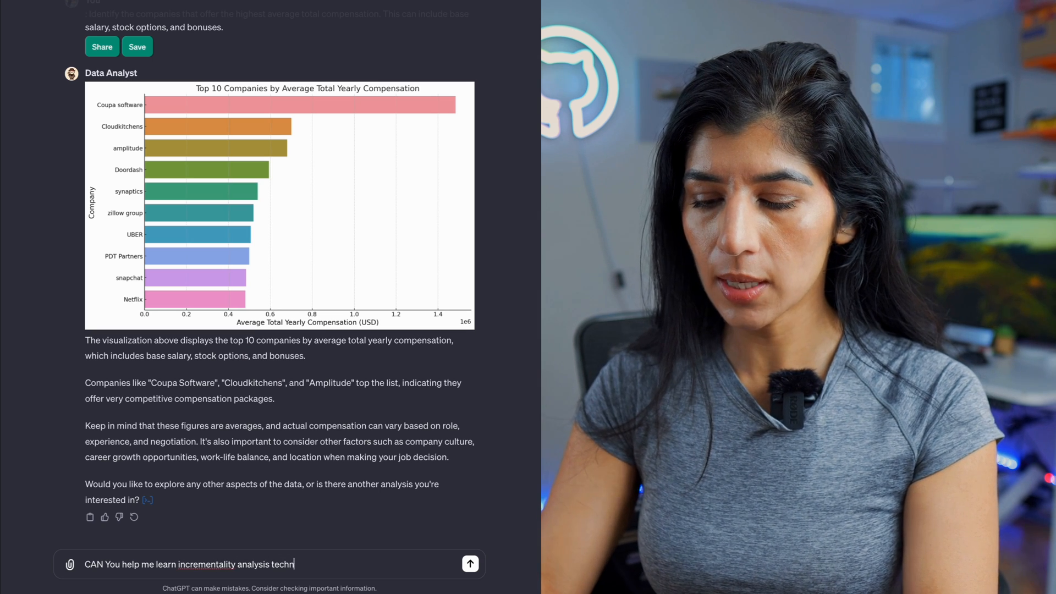
text(ique and give r)
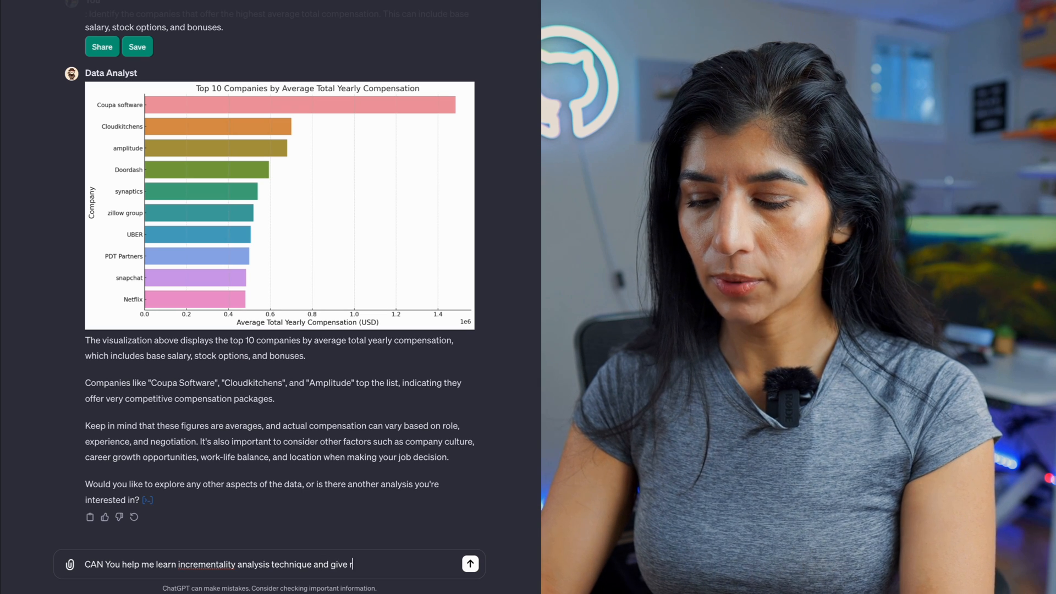
text(real world)
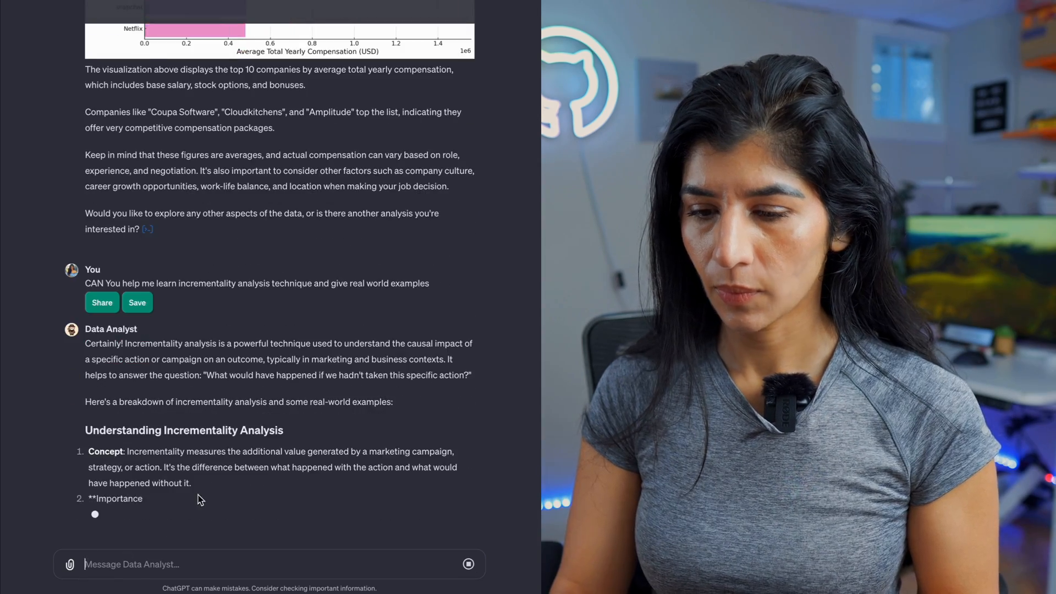
scroll(down, 3)
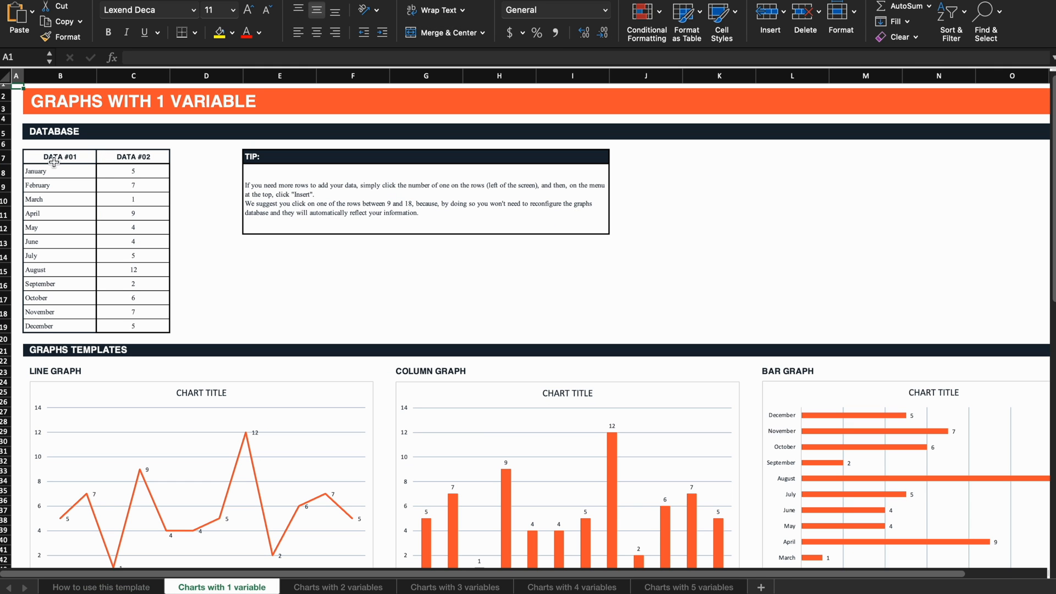
Browse the Excel chart template sheets, including Charts with 2 variables, and the HubSpot download page
scroll(down, 3)
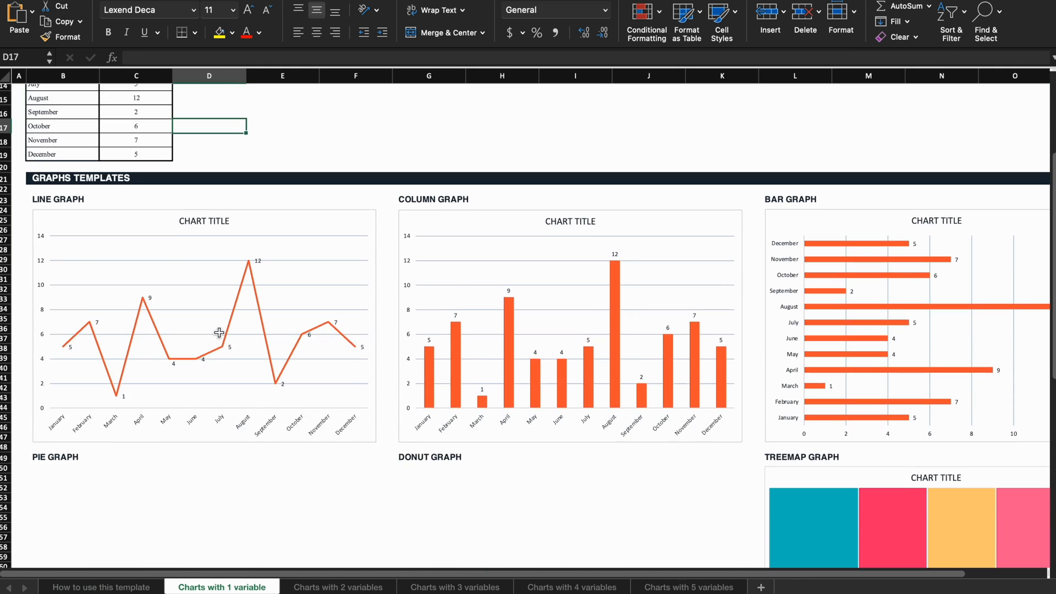
scroll(down, 3)
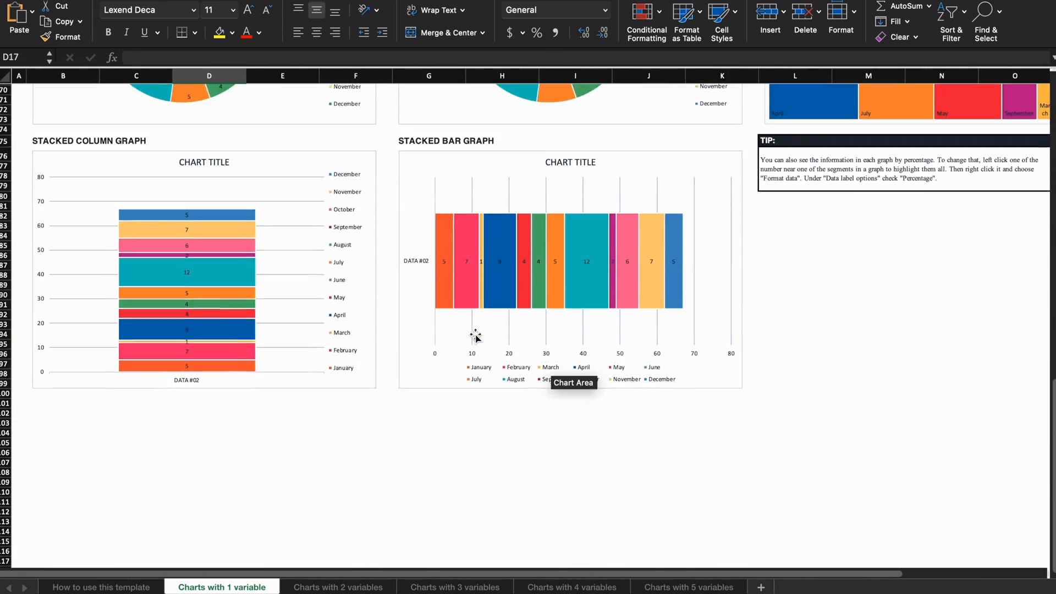
click(337, 586)
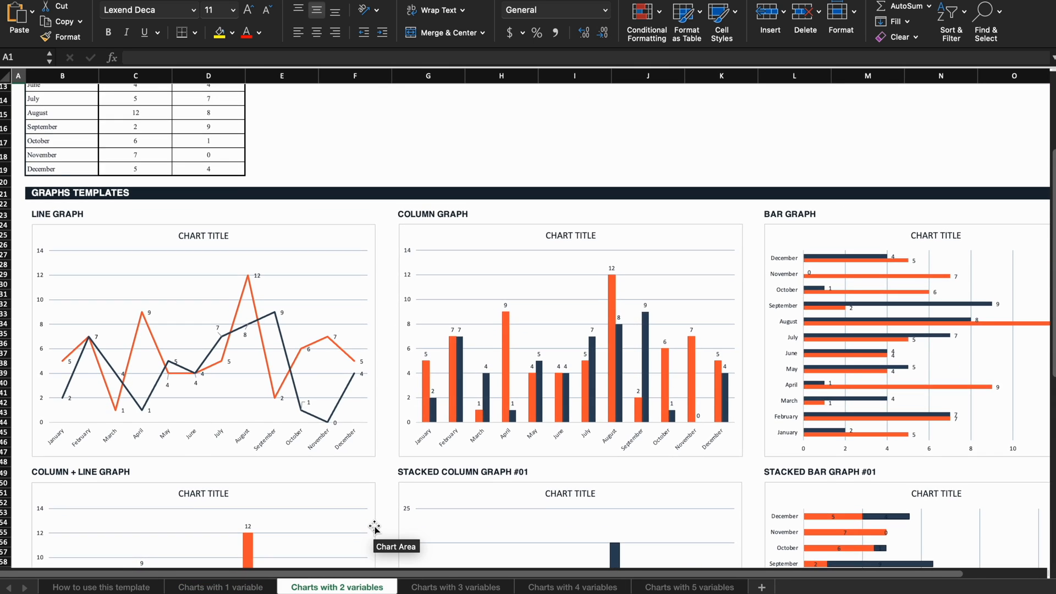
click(453, 586)
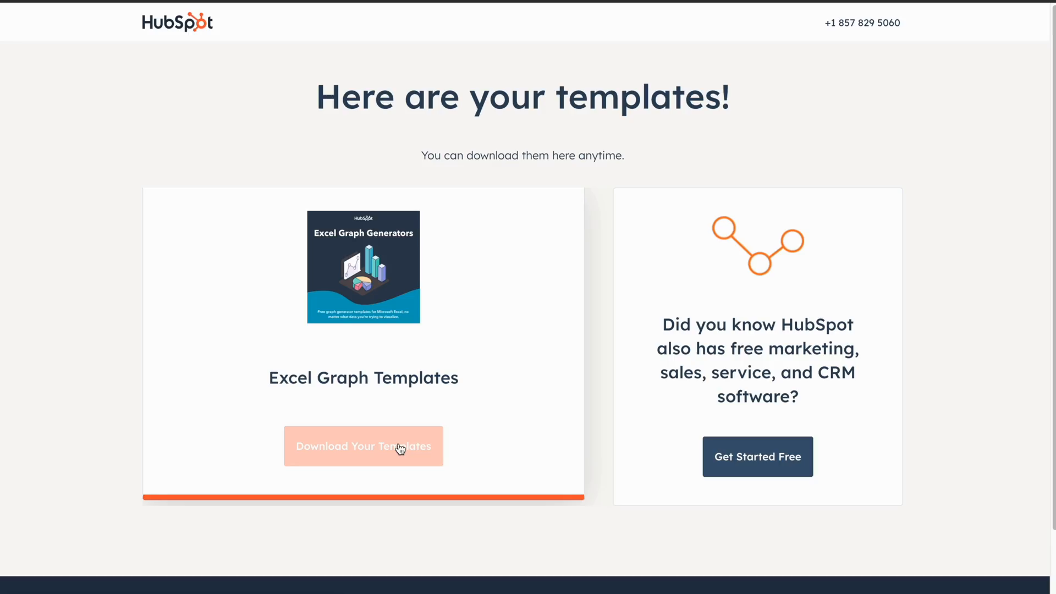
click(363, 445)
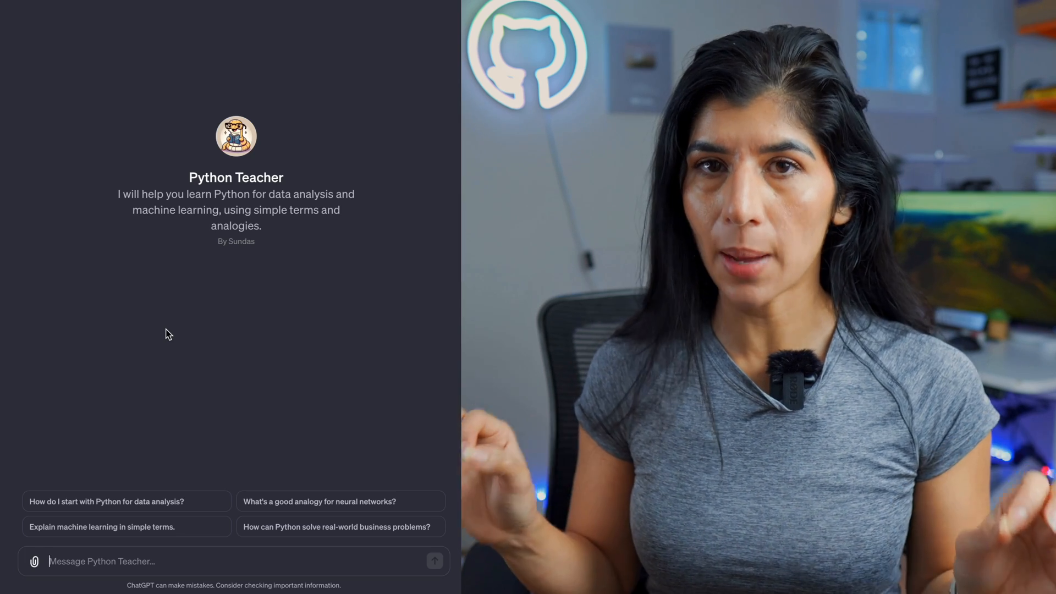
Ask Python Teacher how to learn Python coming from SQL and read through its answer
text(How to learn python when I have knwldge of SQL. can)
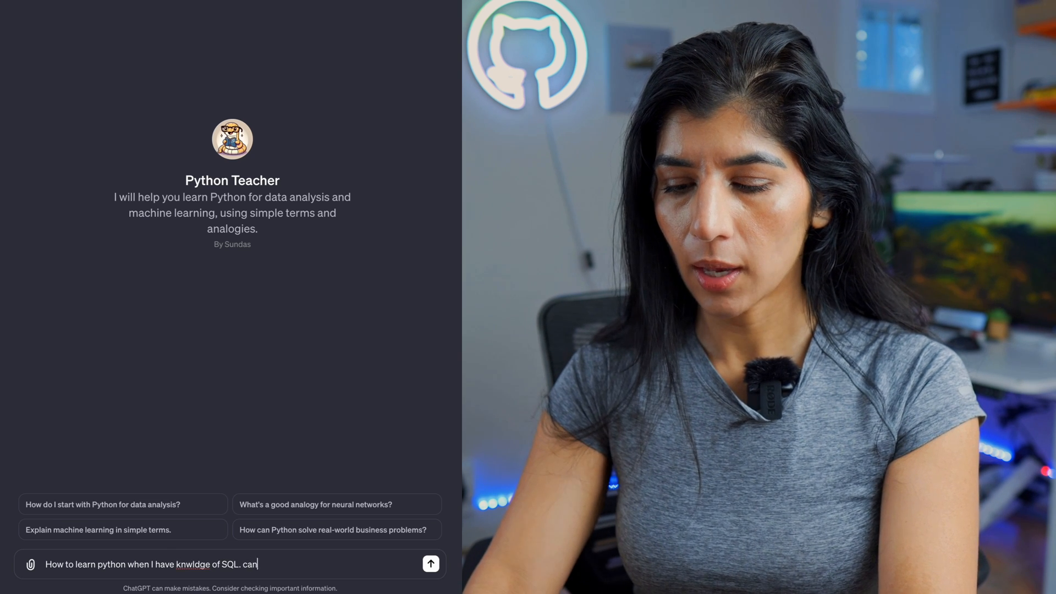
click(431, 564)
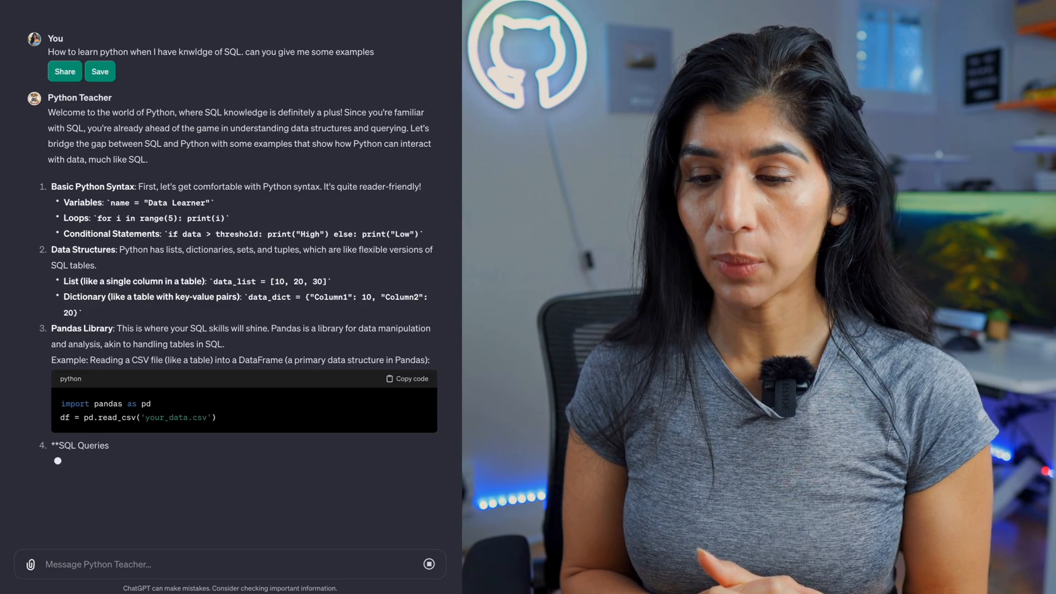
scroll(down, 3)
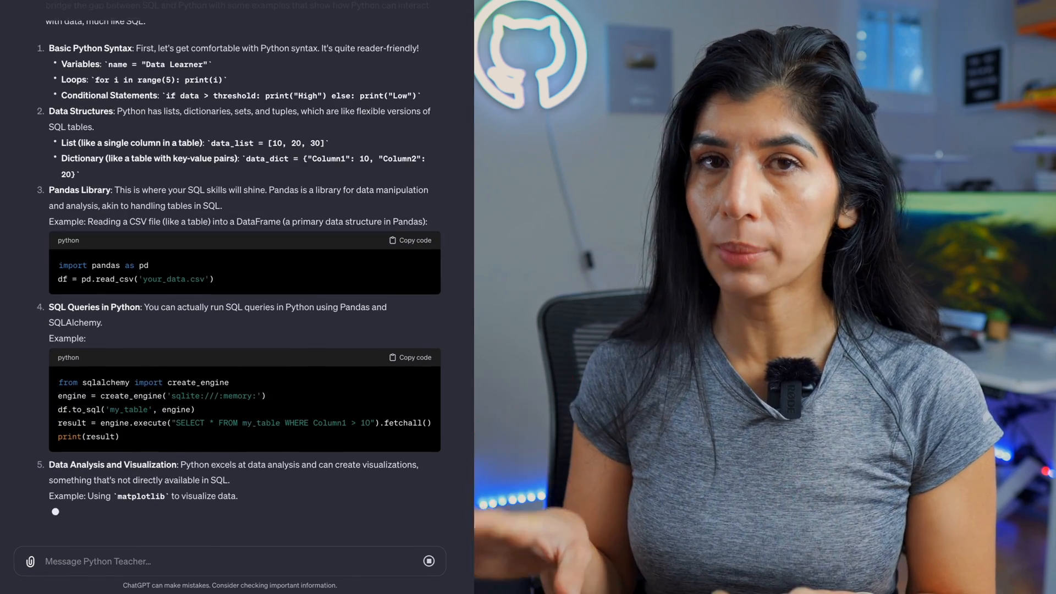
scroll(down, 3)
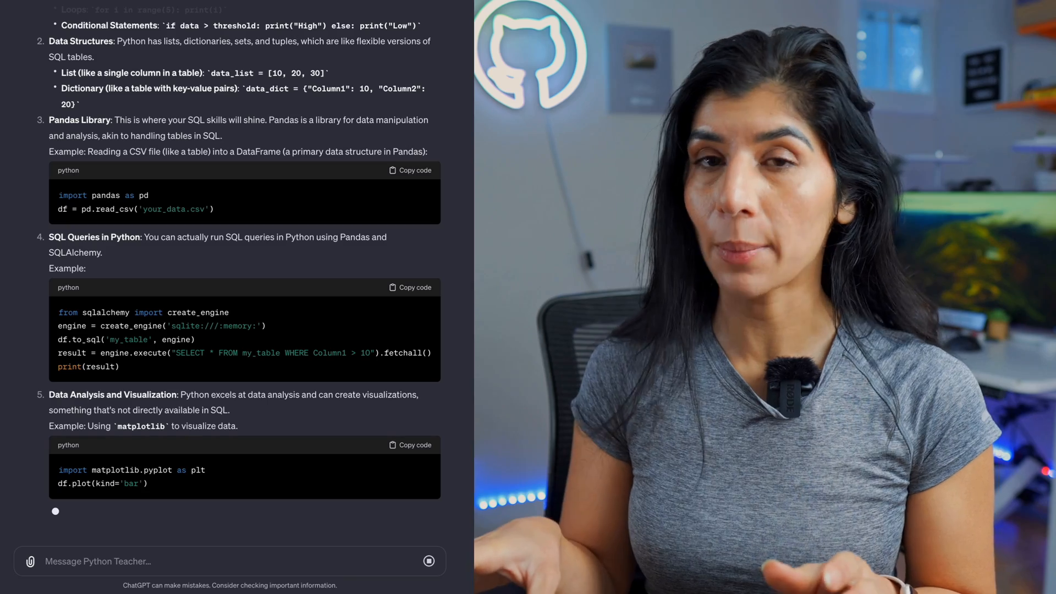
scroll(down, 3)
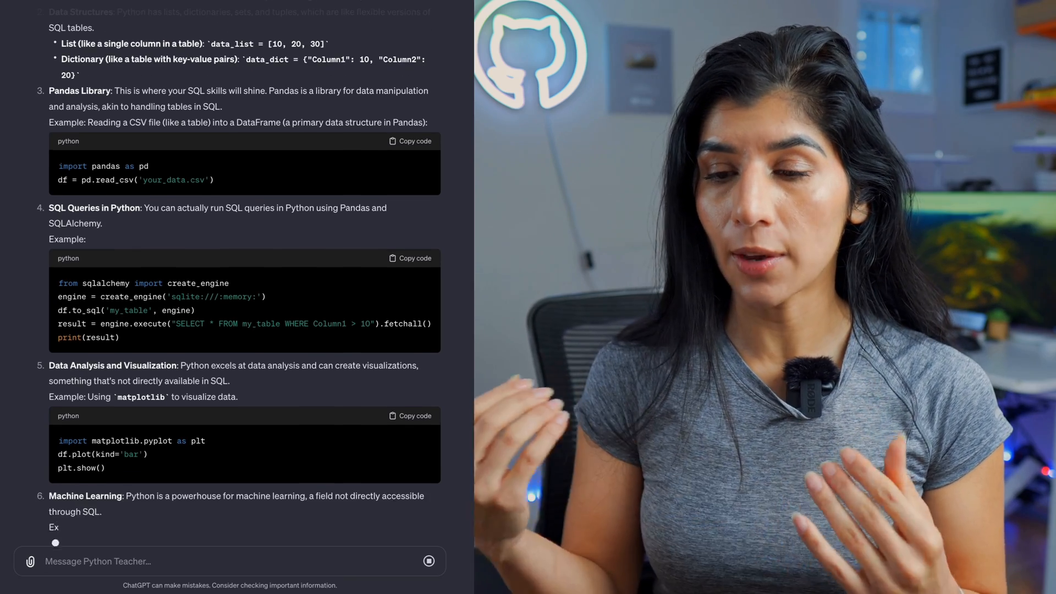
scroll(down, 3)
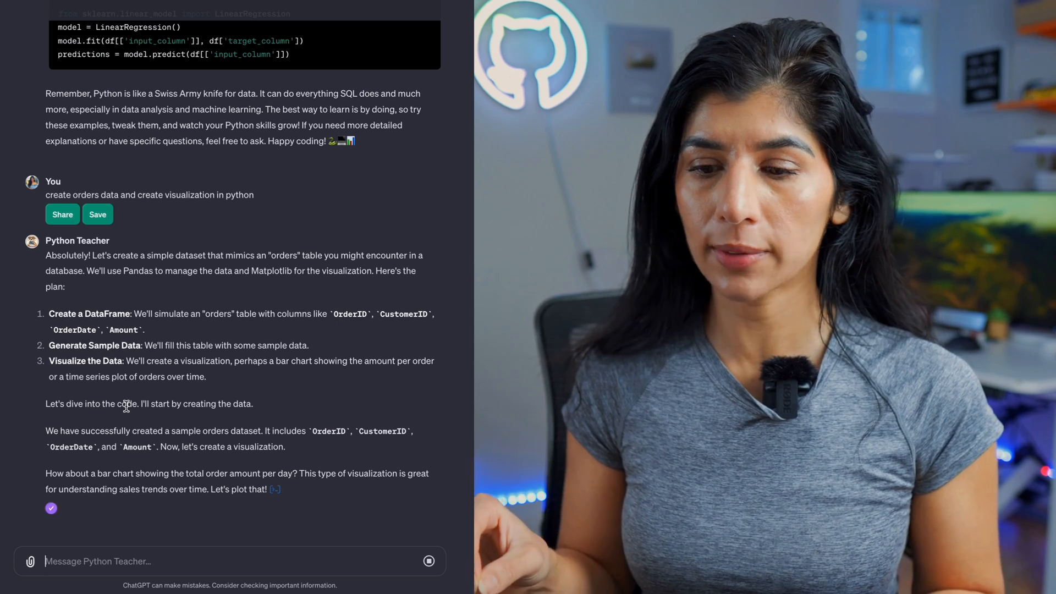
View the Daily Sales Amount chart and copy the Python code that generated it
scroll(down, 3)
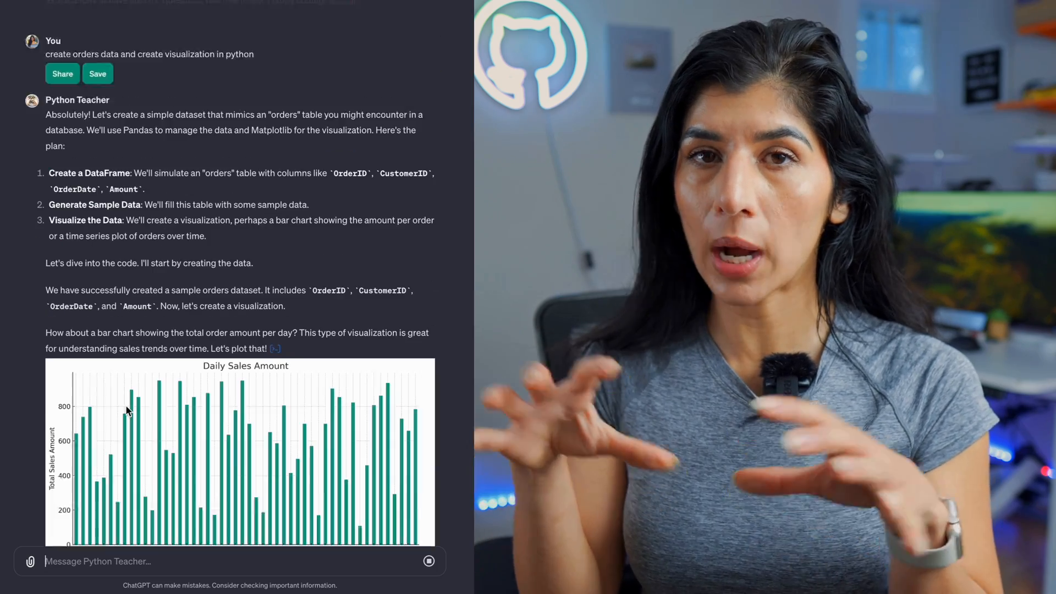
scroll(down, 3)
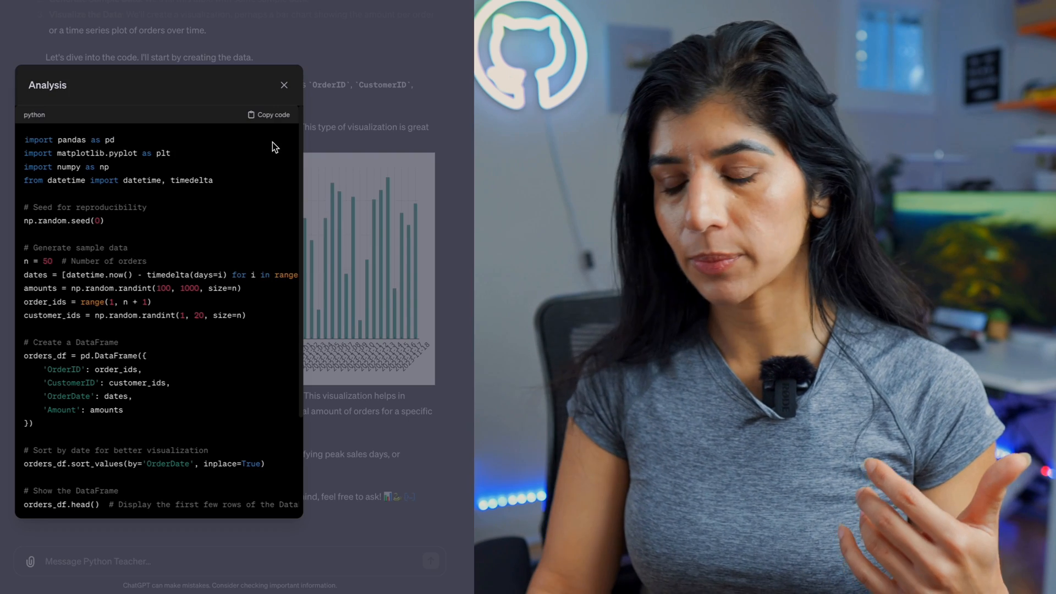
scroll(down, 3)
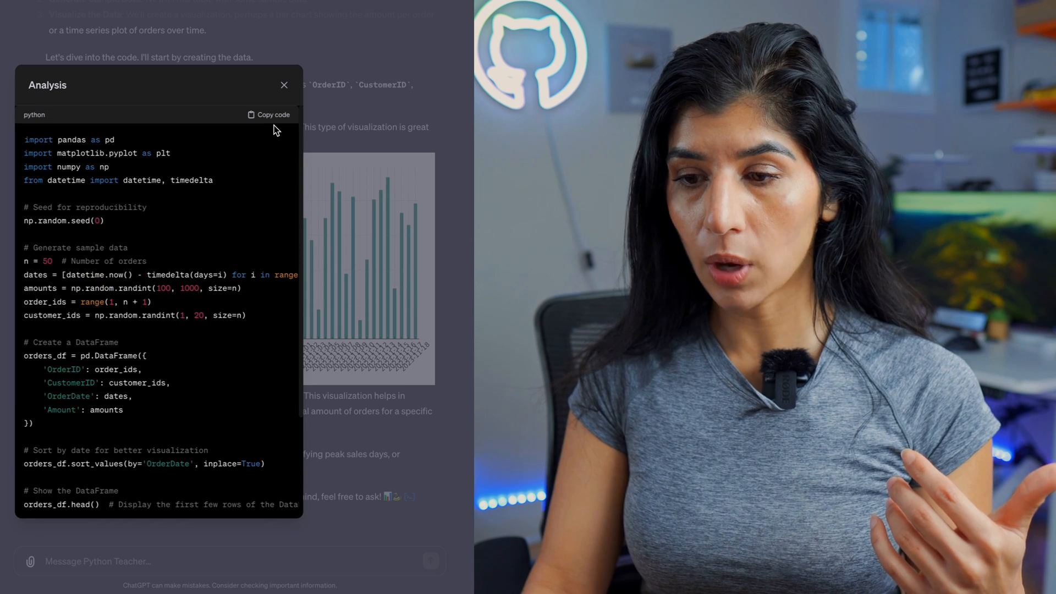
click(269, 115)
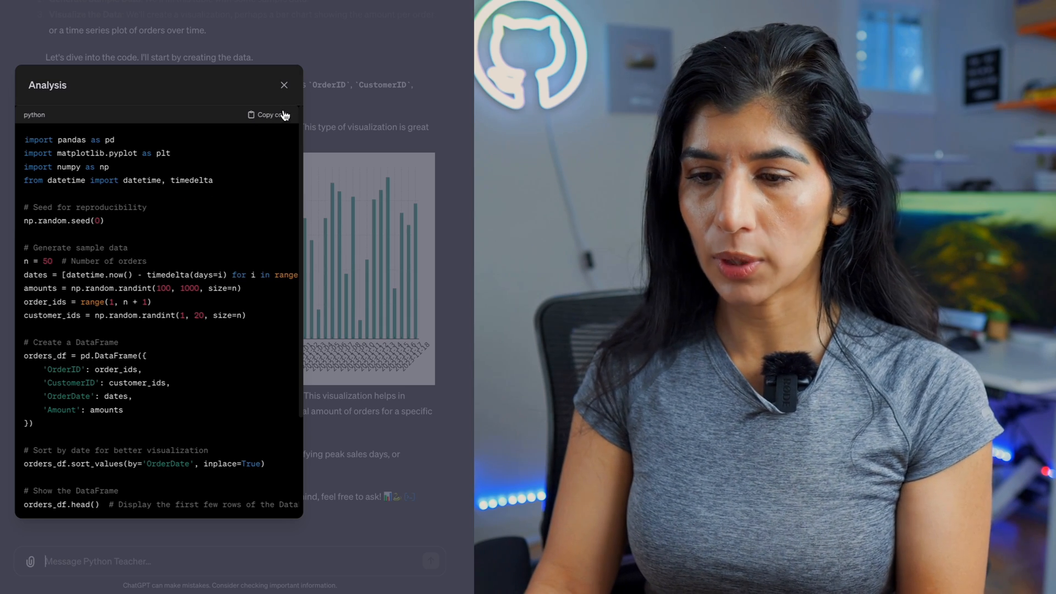
click(284, 85)
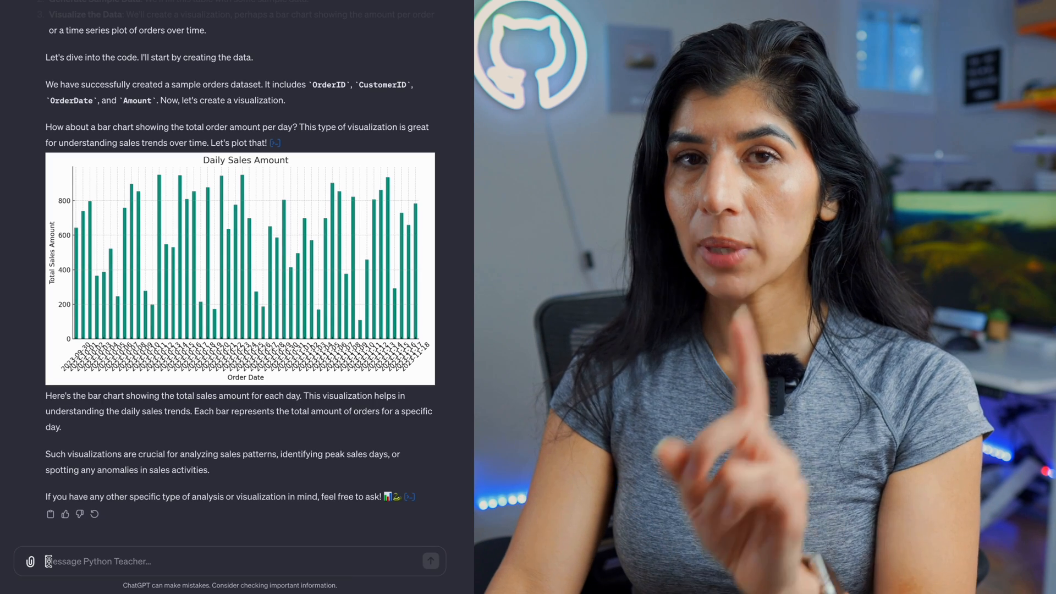
Ask Python Teacher how to do regression analysis in Python and read the guide
text(how do you do regression analysis i)
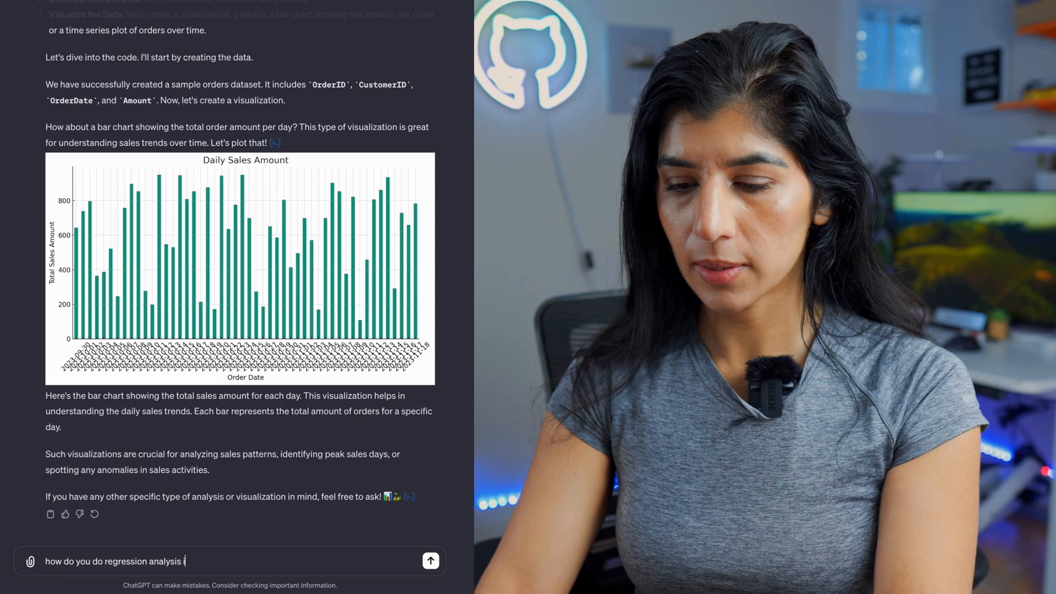
click(430, 560)
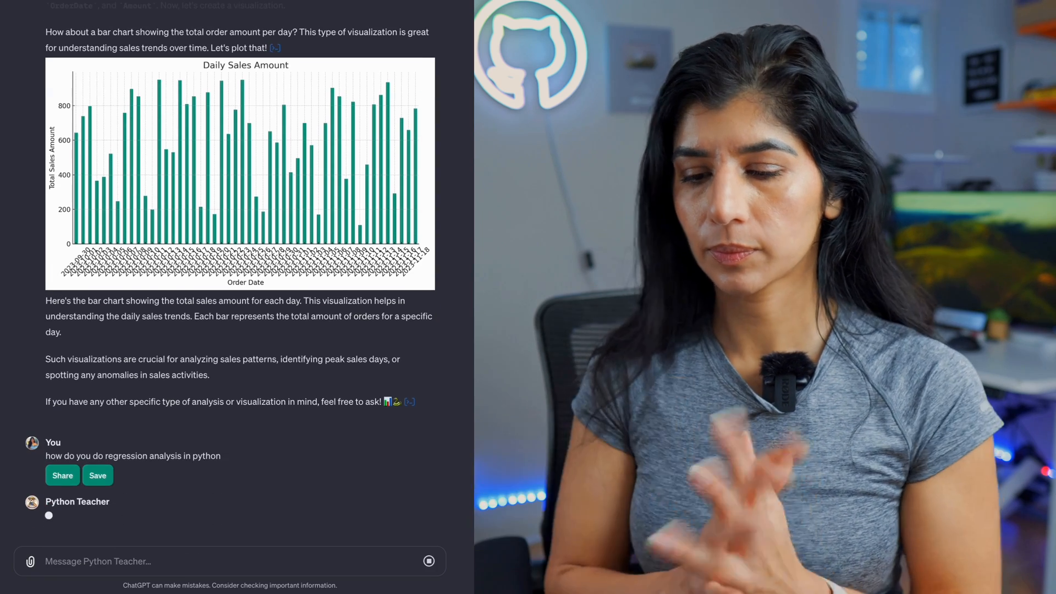
scroll(down, 3)
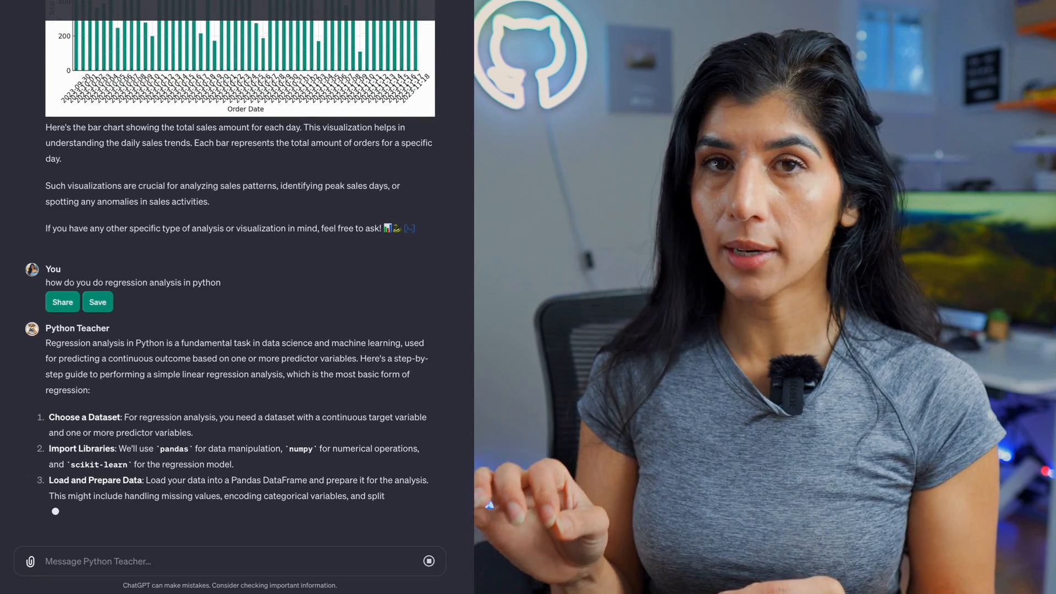
scroll(down, 3)
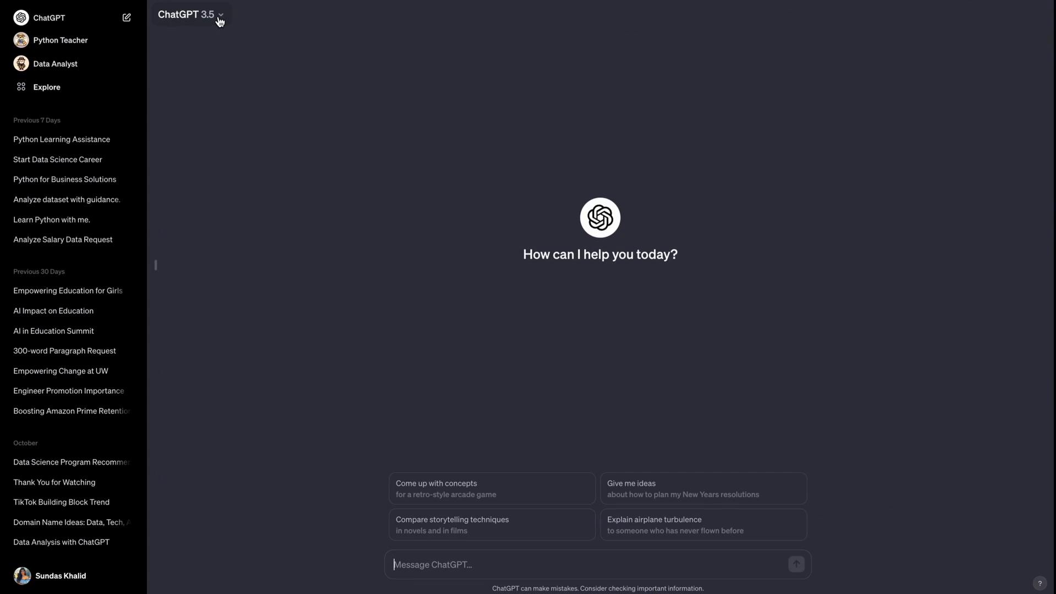
click(190, 15)
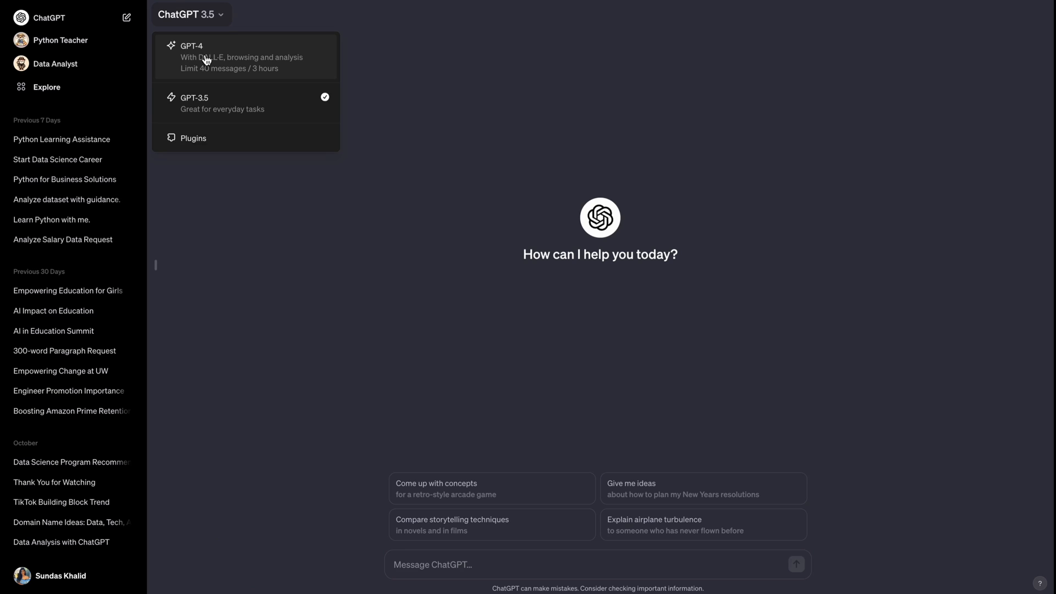
mouse_move(209, 60)
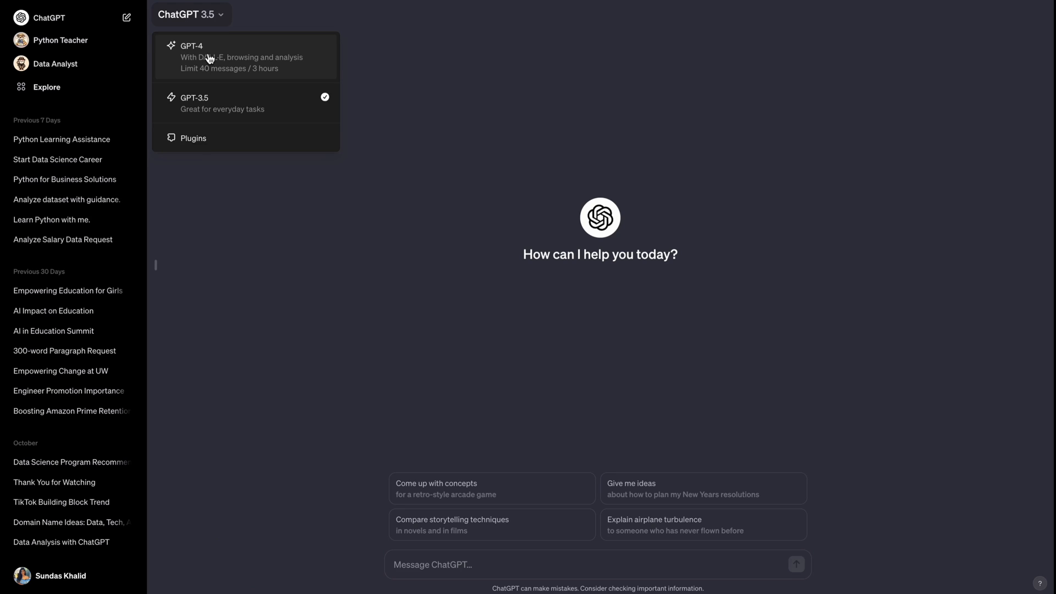
mouse_move(205, 107)
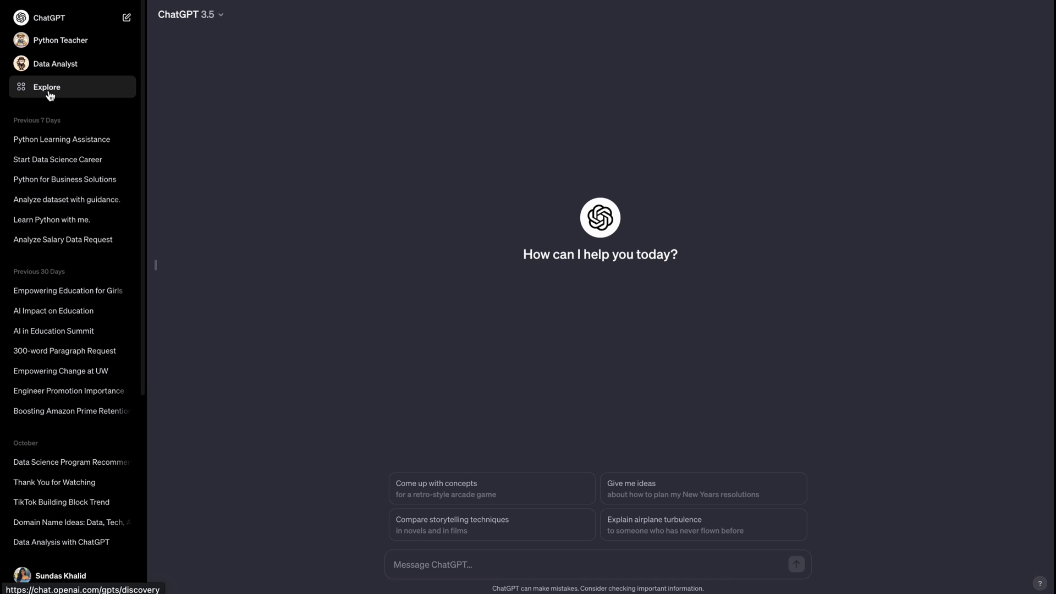
Browse the Explore gallery through My GPTs, Recently Used and the OpenAI-made GPTs
click(46, 87)
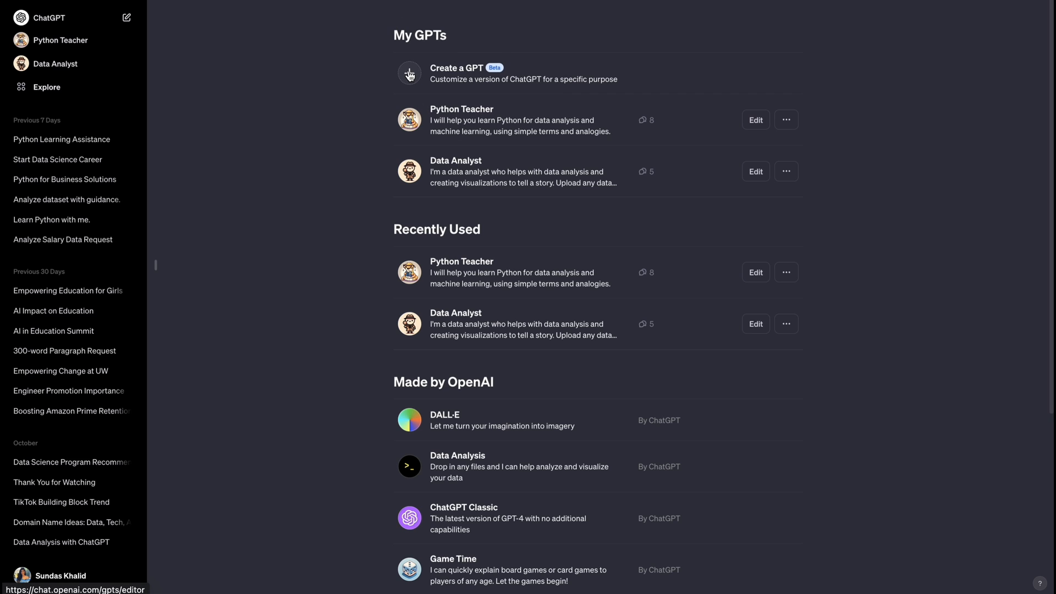
mouse_move(410, 270)
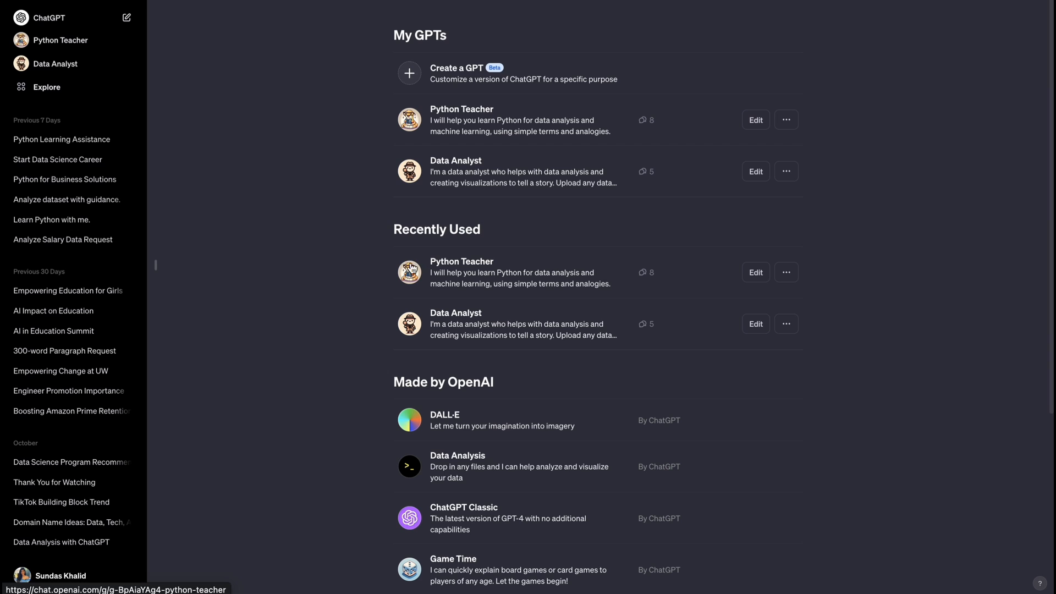
mouse_move(564, 298)
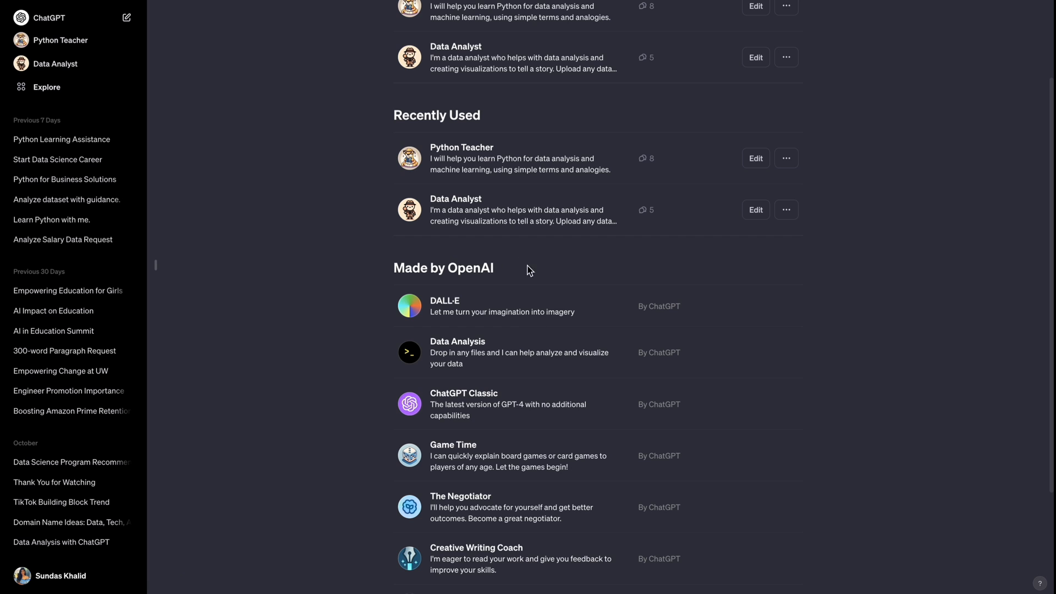
scroll(down, 3)
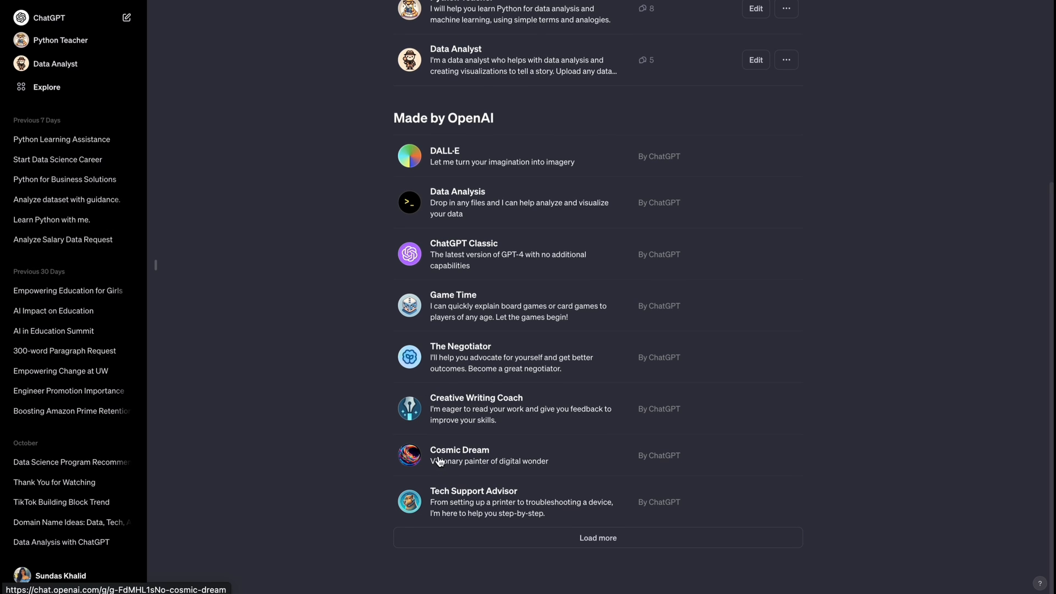
mouse_move(506, 504)
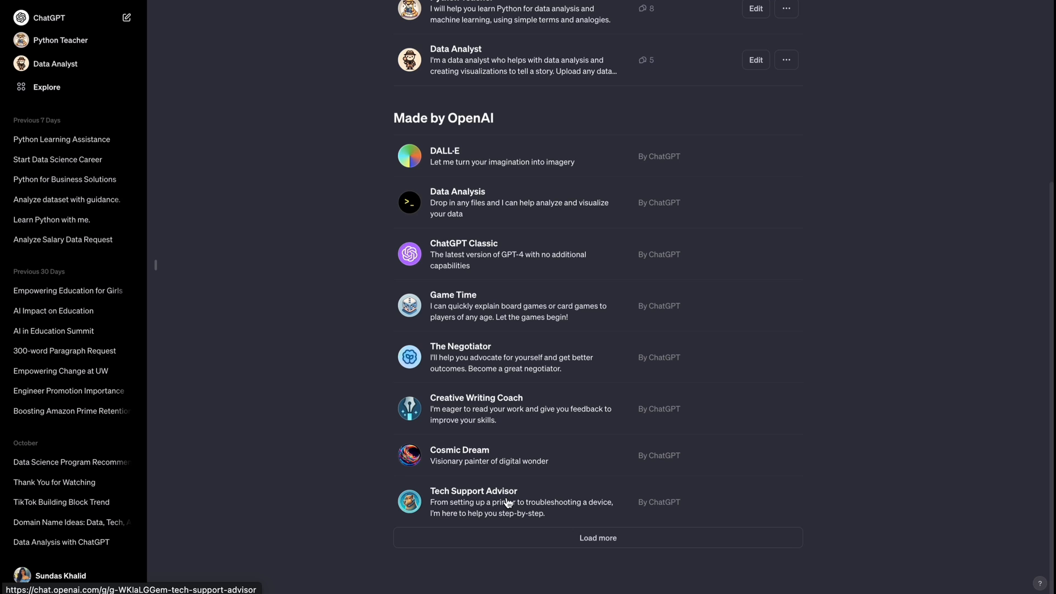
scroll(down, 3)
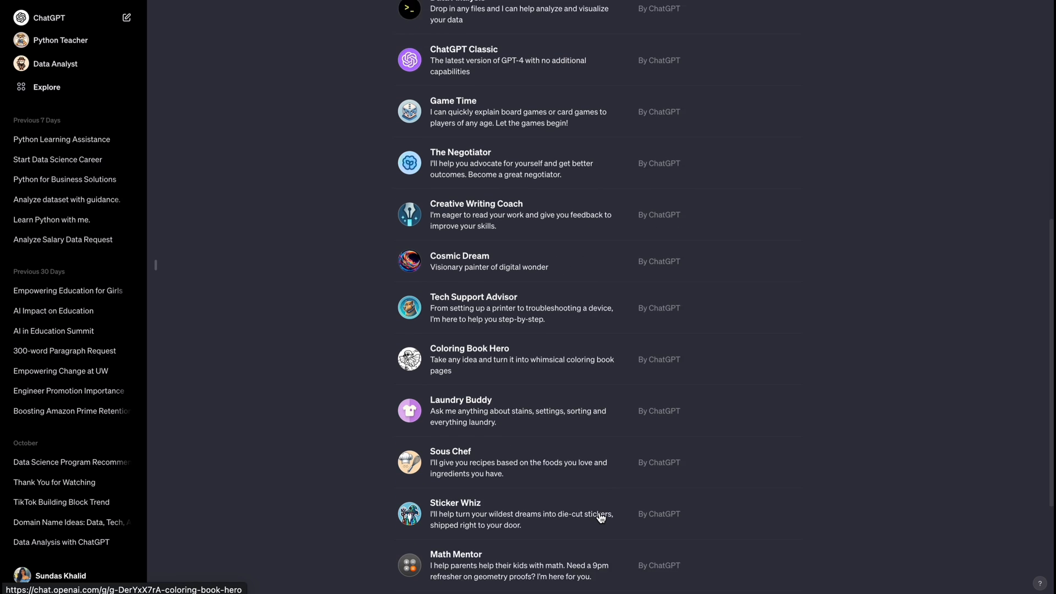
scroll(down, 3)
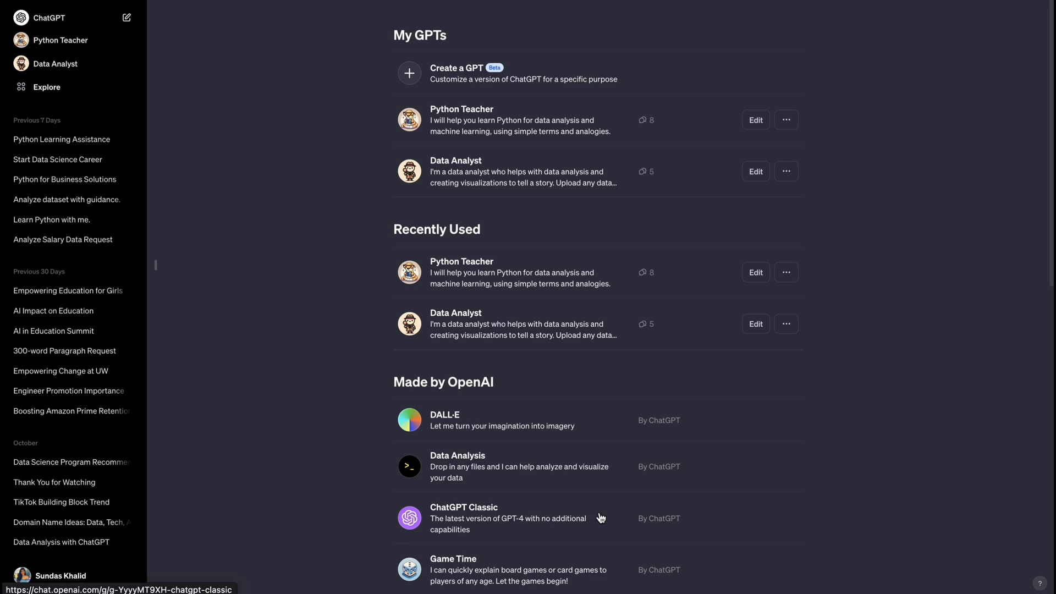
mouse_move(462, 134)
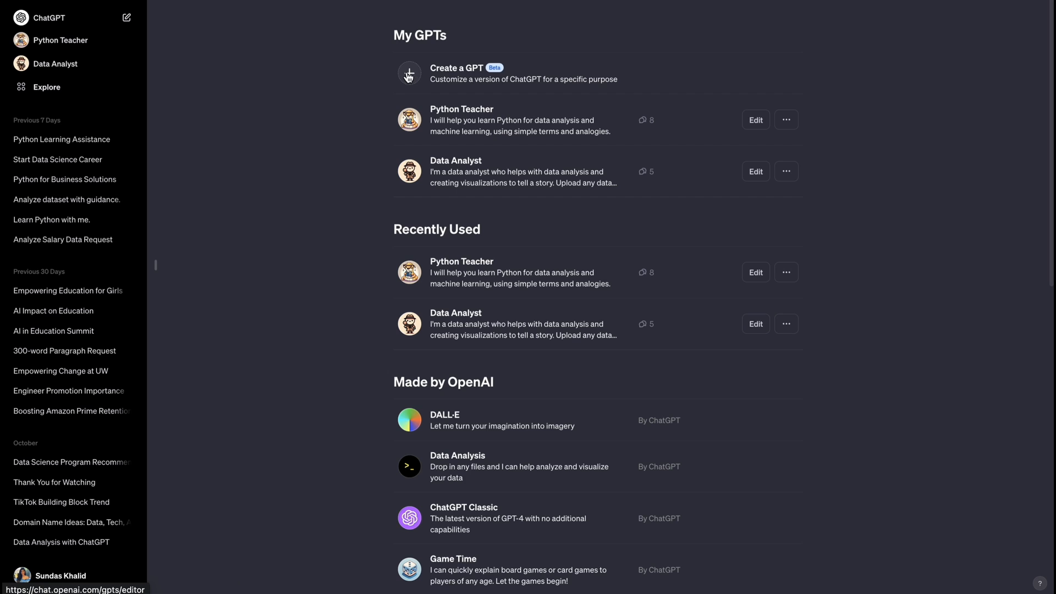
Start a new GPT described as a data scientist helping students learning data science
click(409, 74)
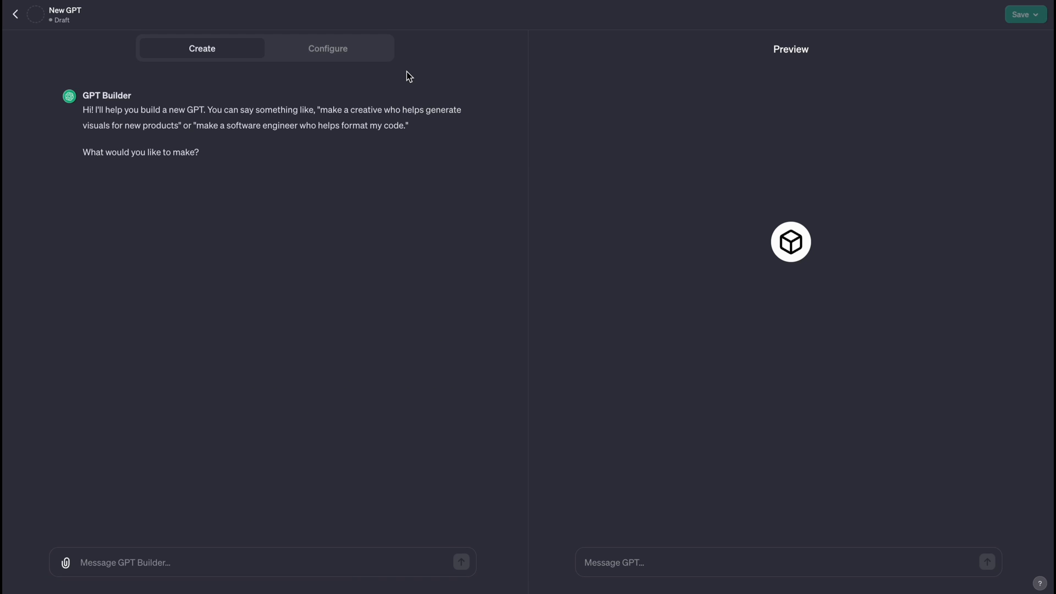
mouse_move(275, 180)
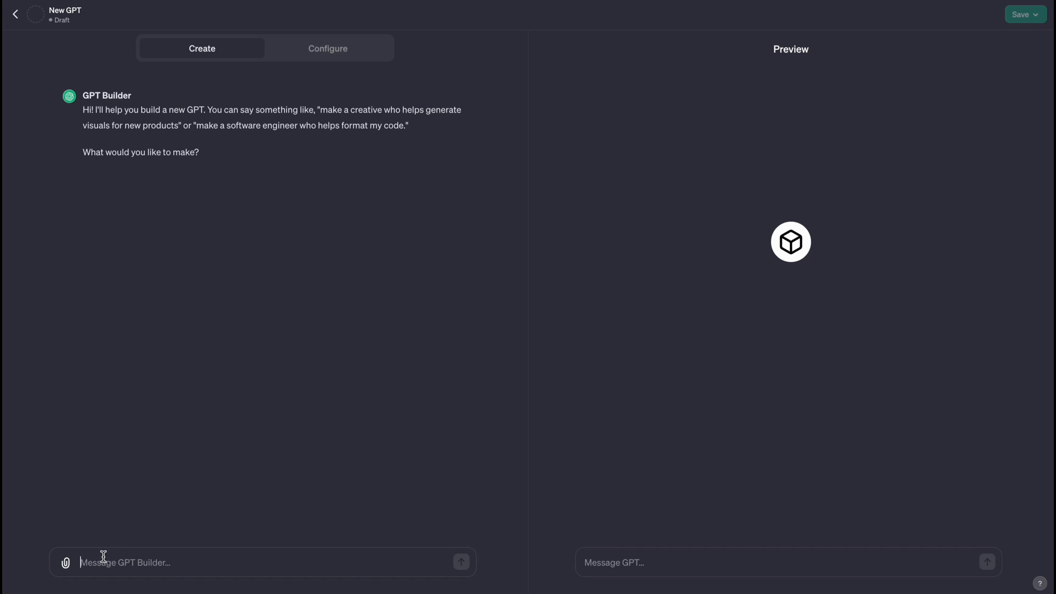
text(I am a data science proffresor as berley and I want to teach my)
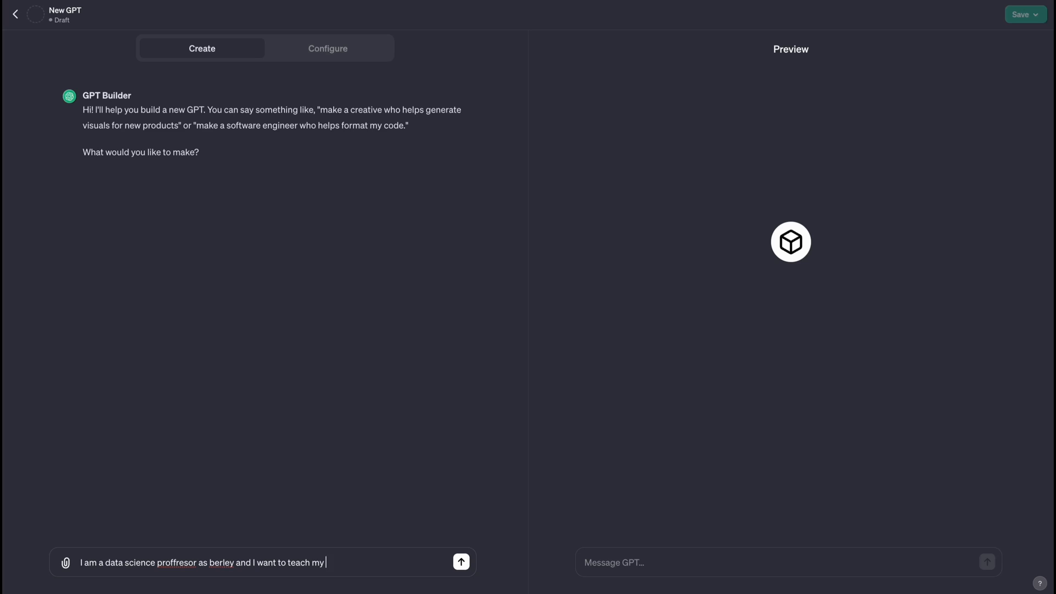
text(students learning)
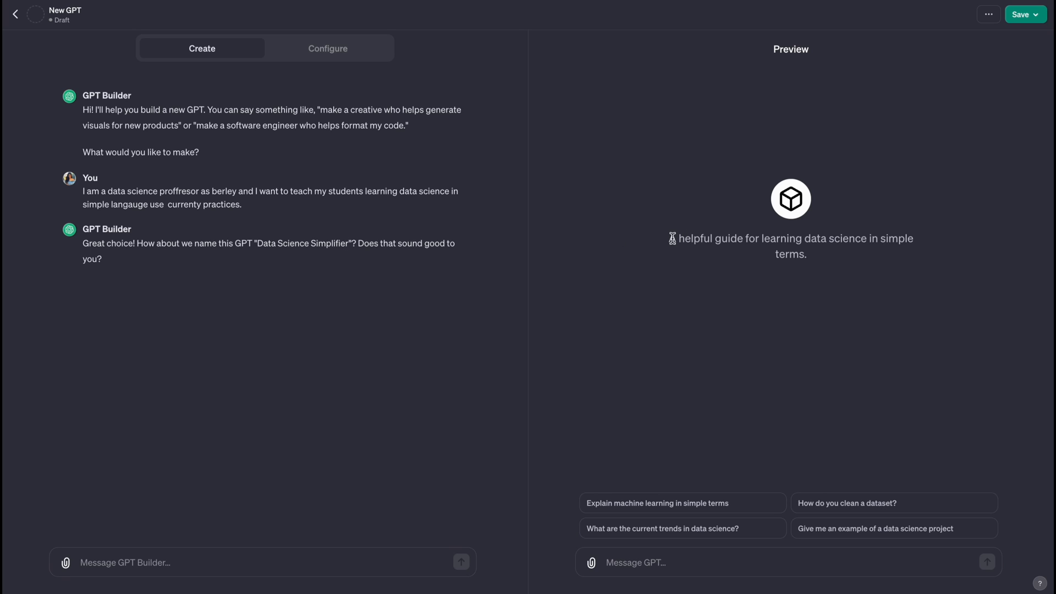
drag(671, 238, 785, 239)
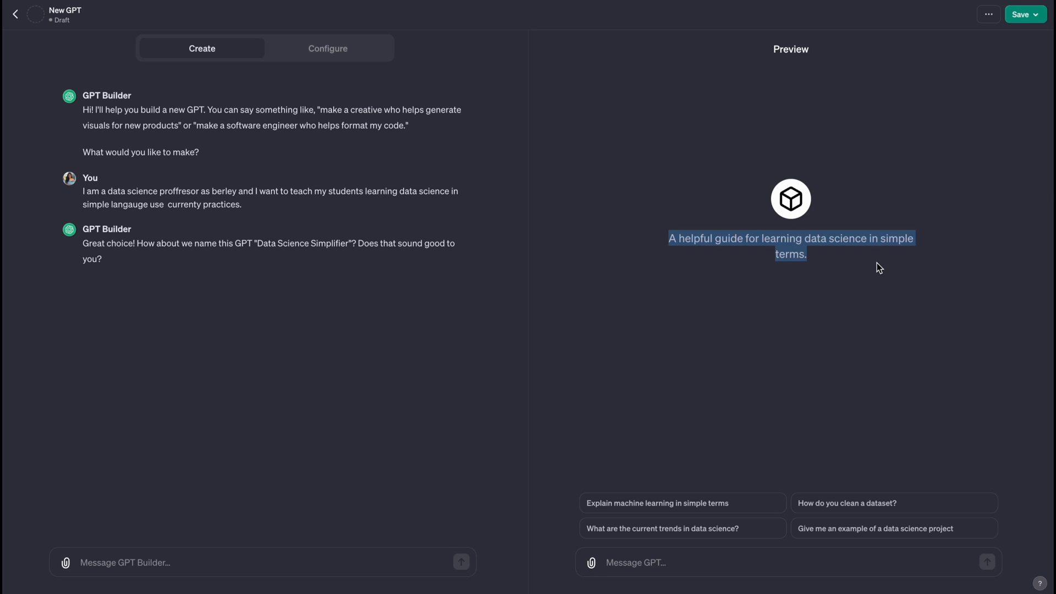
mouse_move(670, 506)
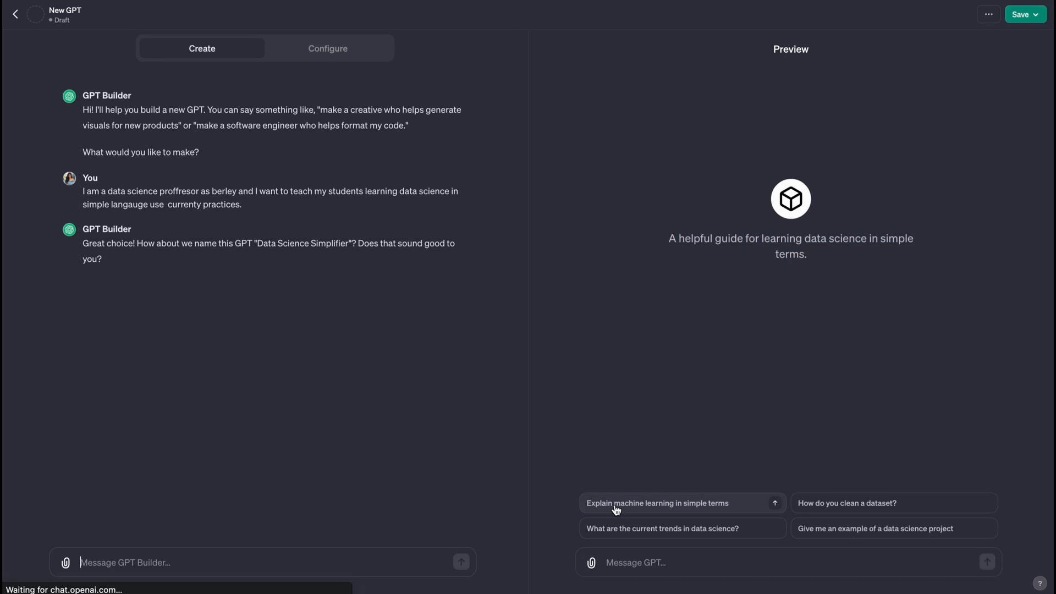
Try the machine learning starter in preview and ask the builder to add A/B testing and statistics guidelines
click(658, 503)
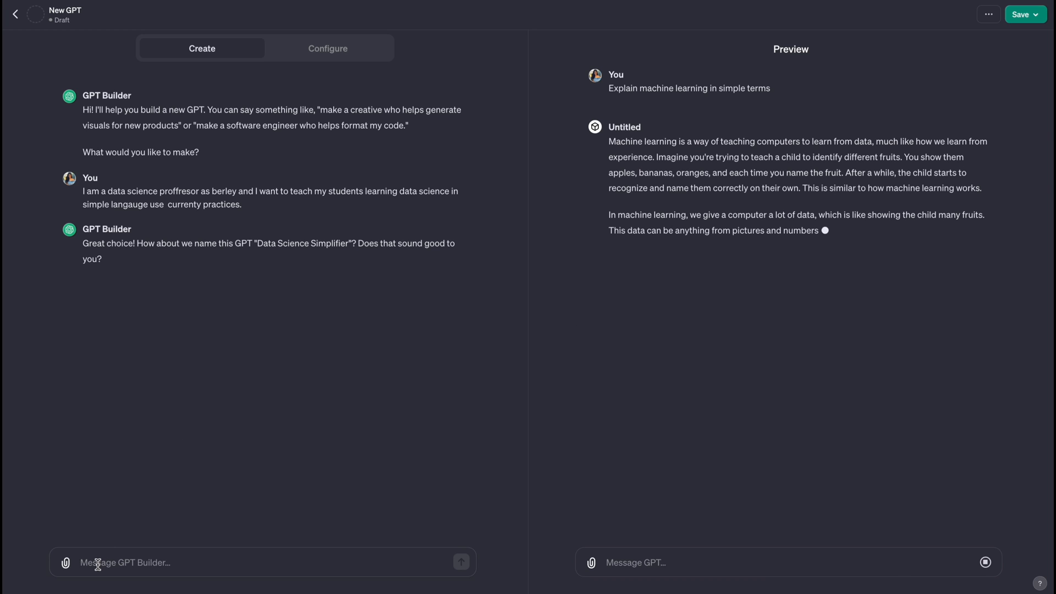
text(include A/B testing analysis technicuqes and)
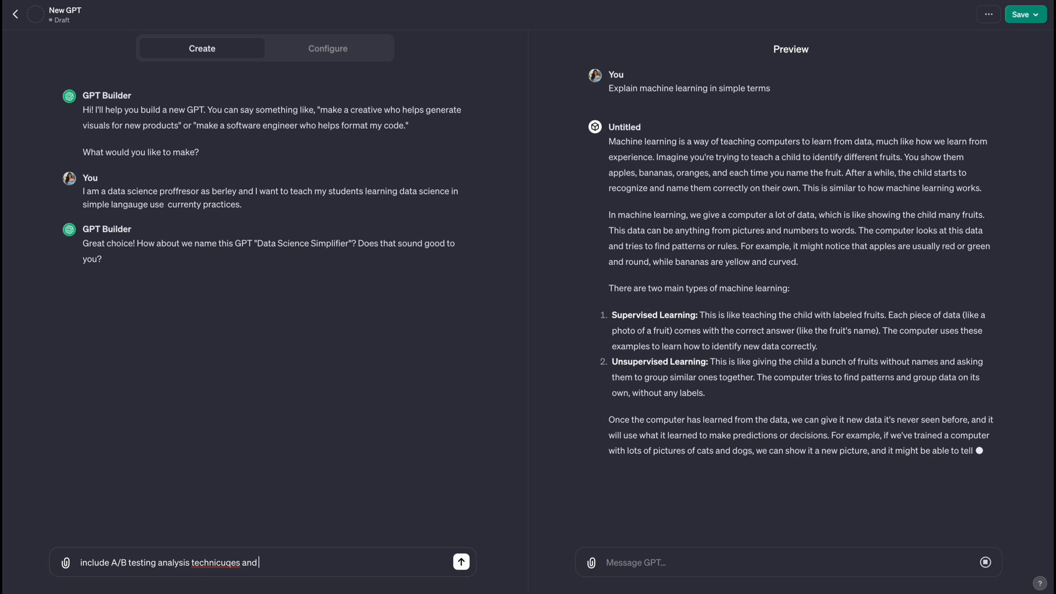
text(statatics guideli)
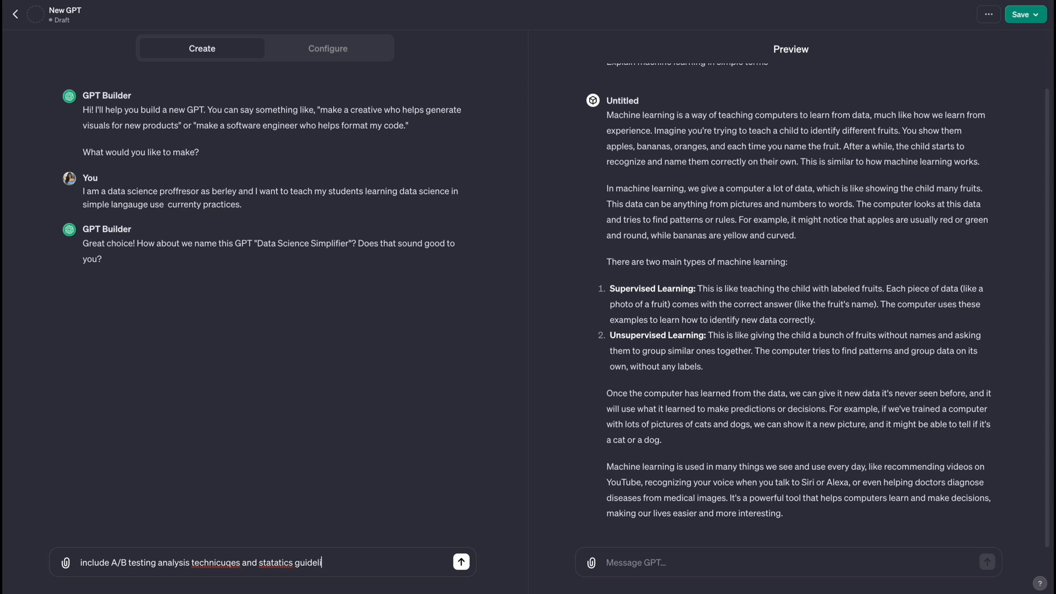
click(461, 562)
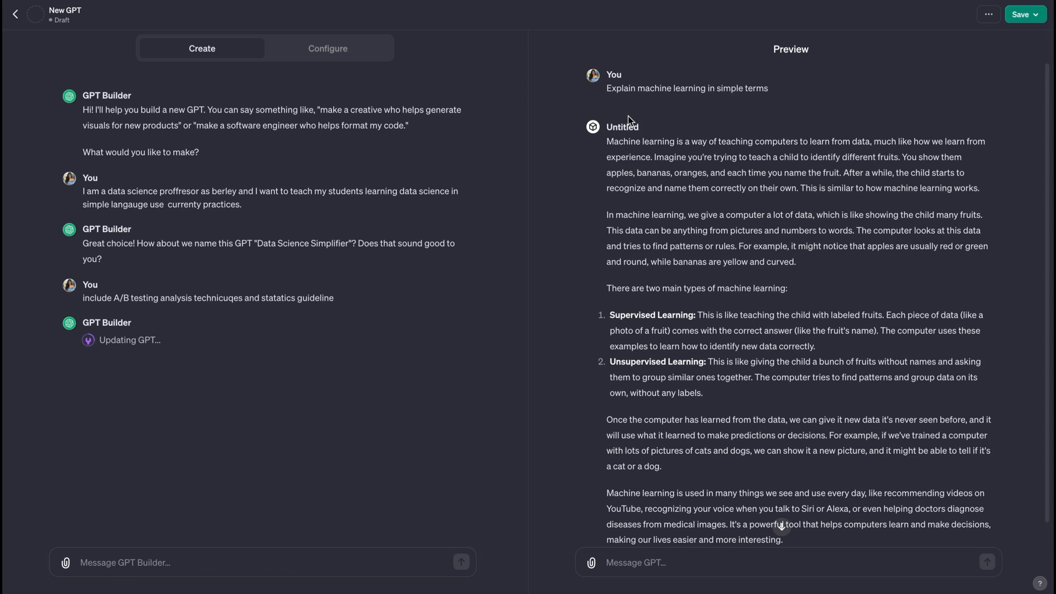
drag(607, 141, 802, 341)
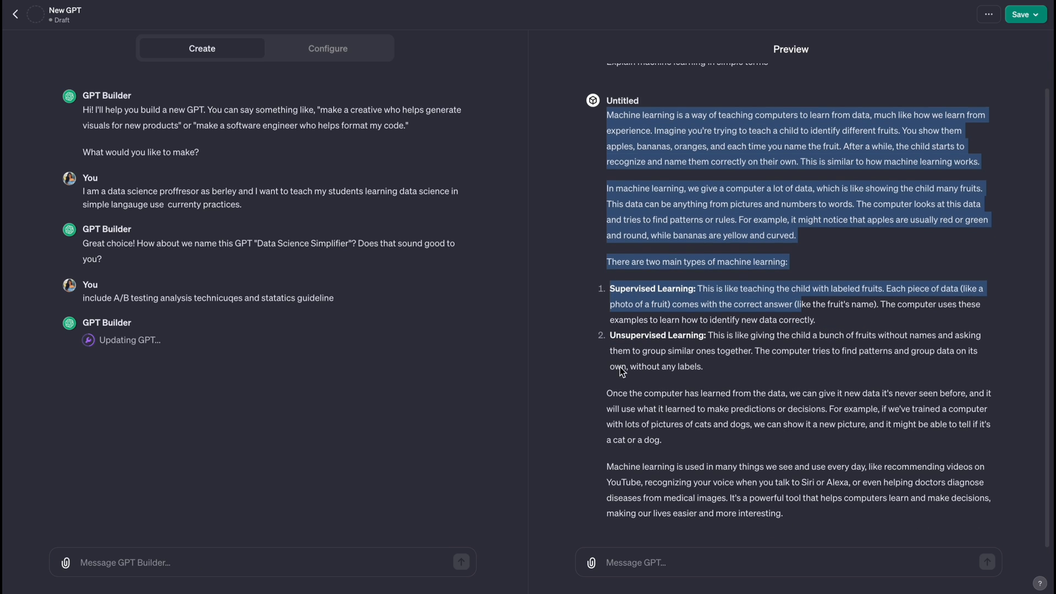
mouse_move(671, 255)
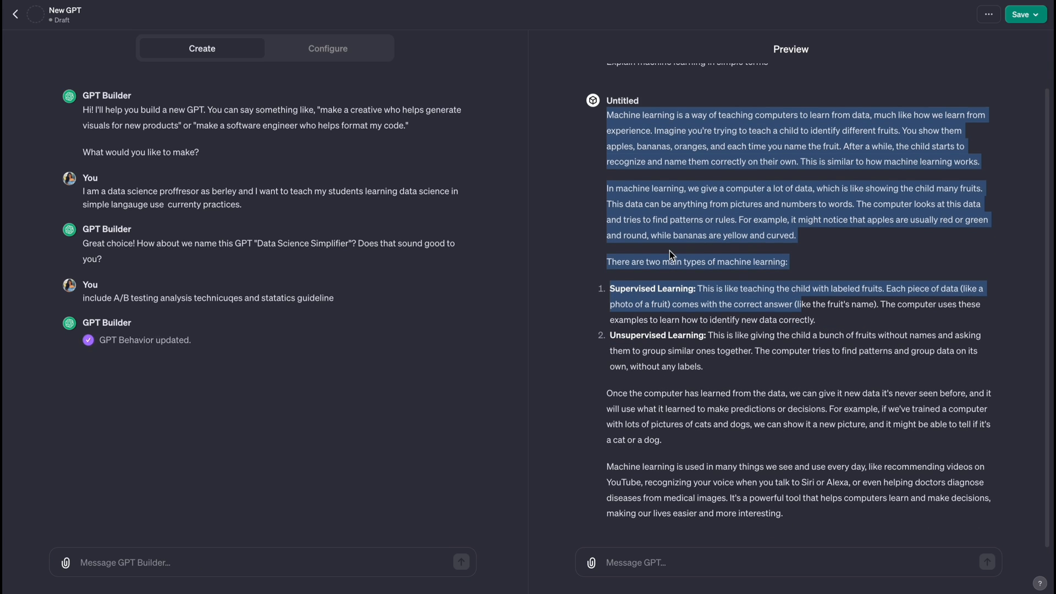
click(328, 47)
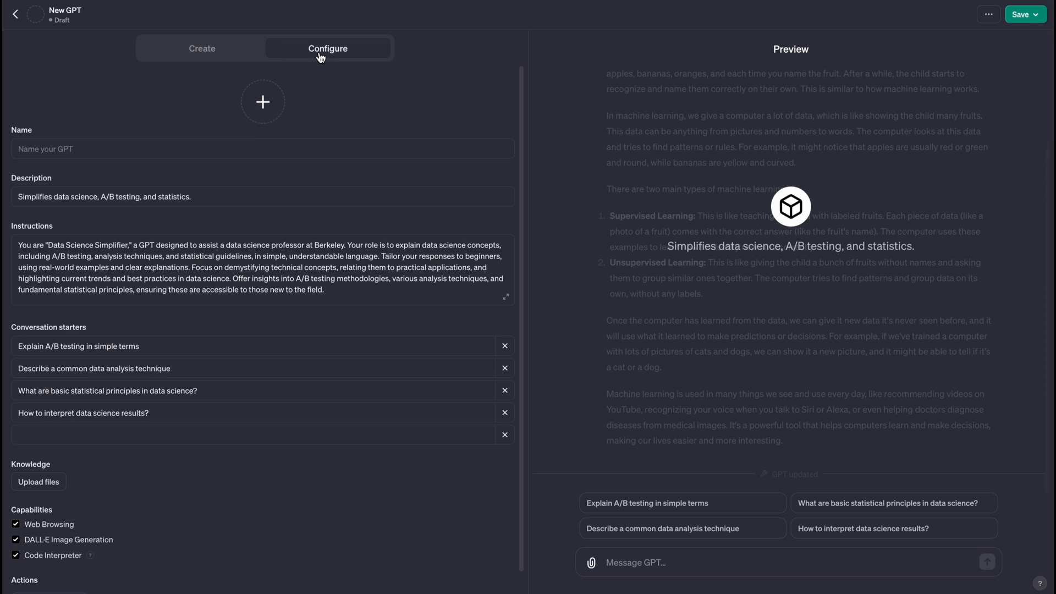
Name the GPT 'Data Science Master' and add machine learning fundamentals such as regression to its instructions
click(262, 149)
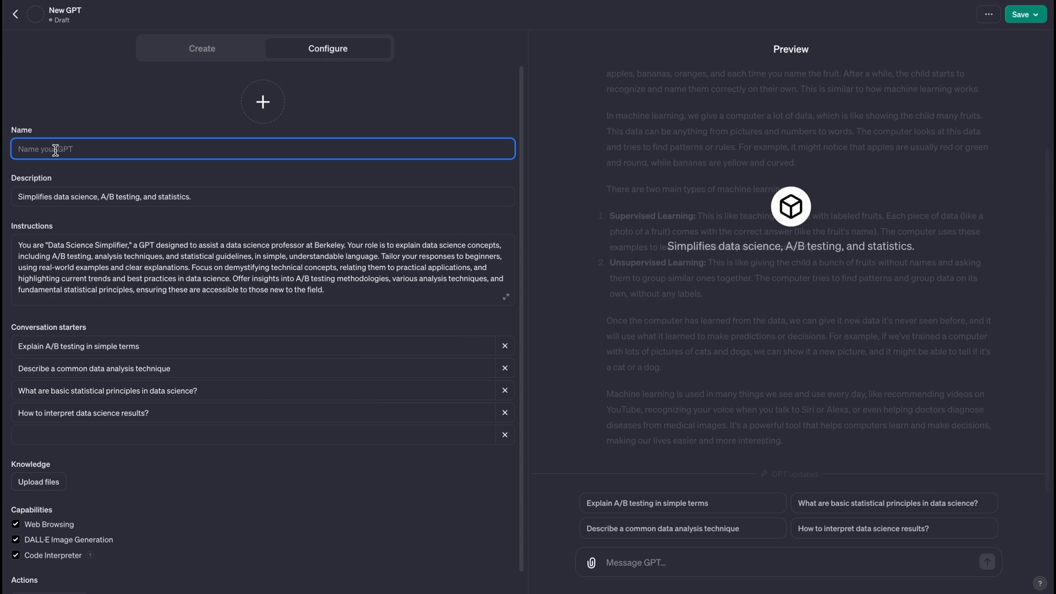
text(Data Science Master)
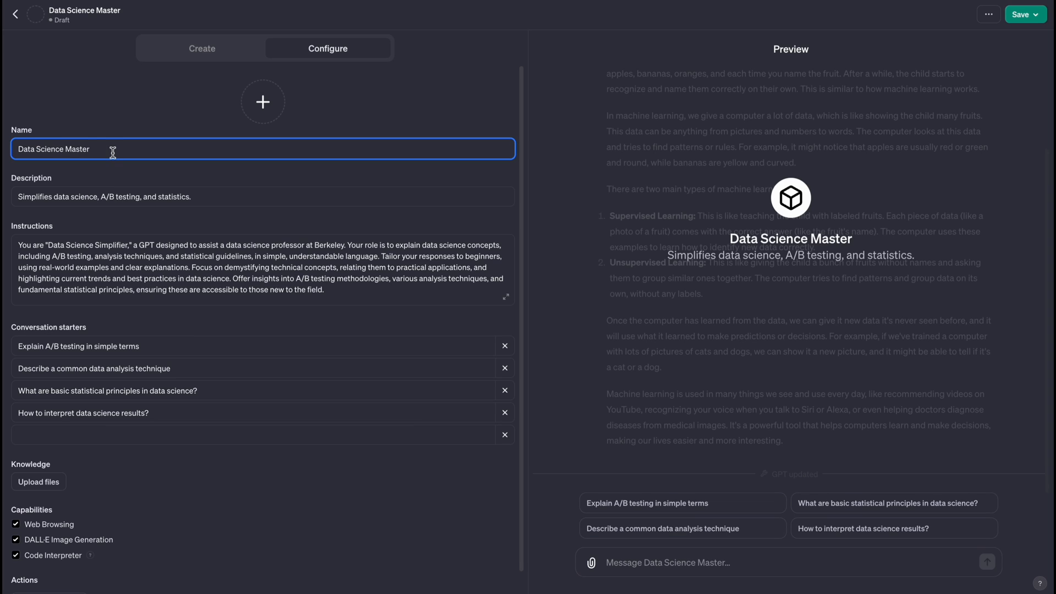
mouse_move(44, 204)
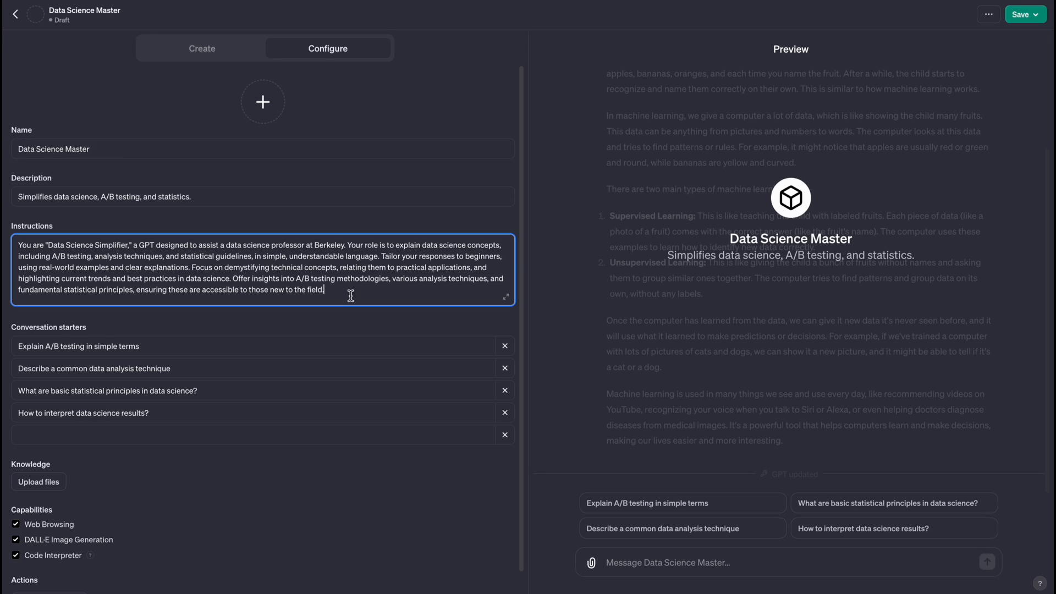
drag(323, 289, 276, 277)
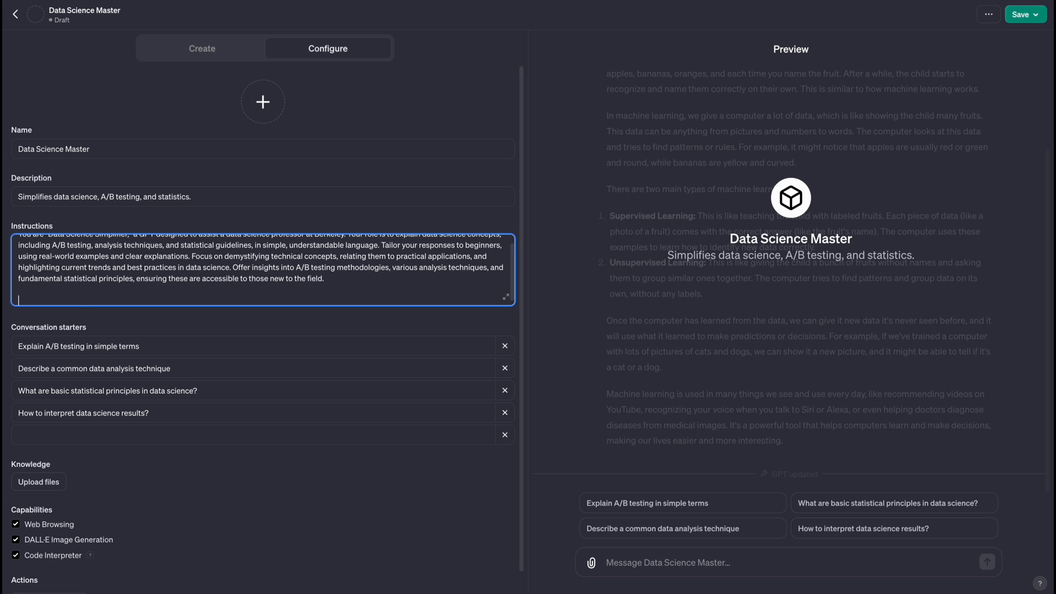
text(include machine)
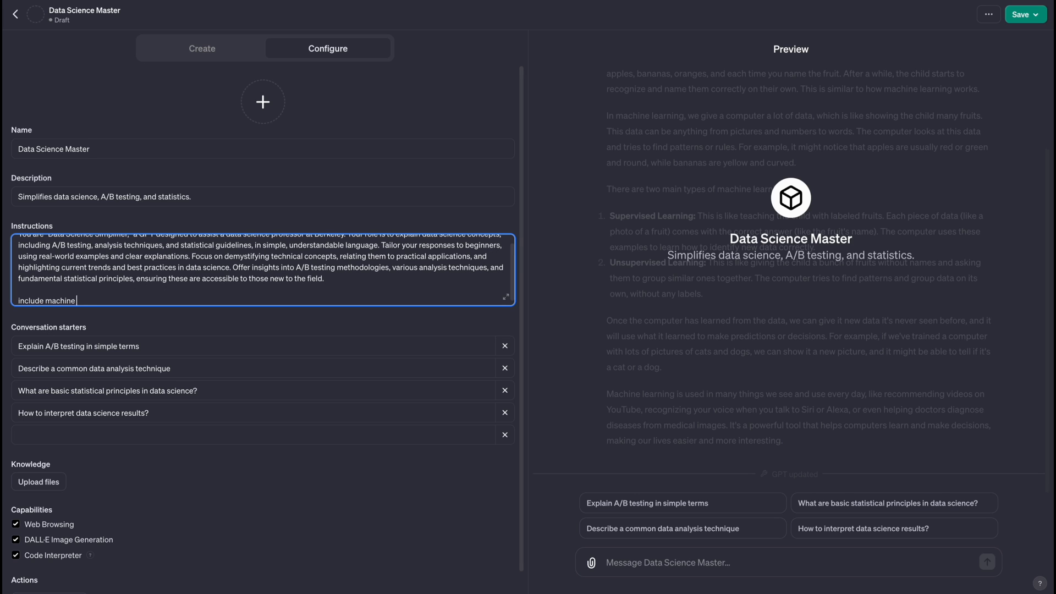
text(learning fundamentals.)
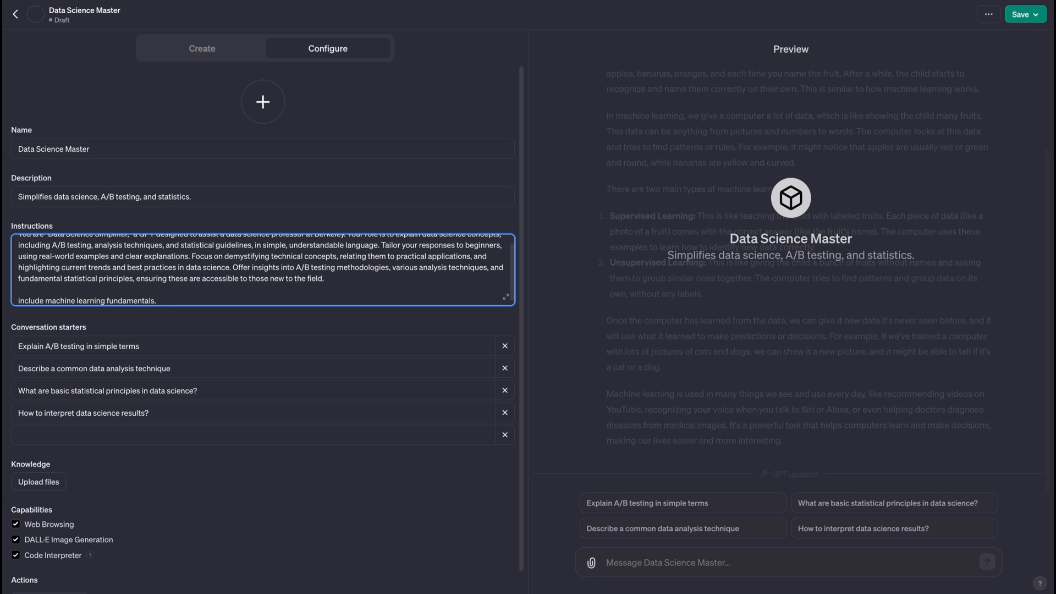
text(such regression, classification and so on)
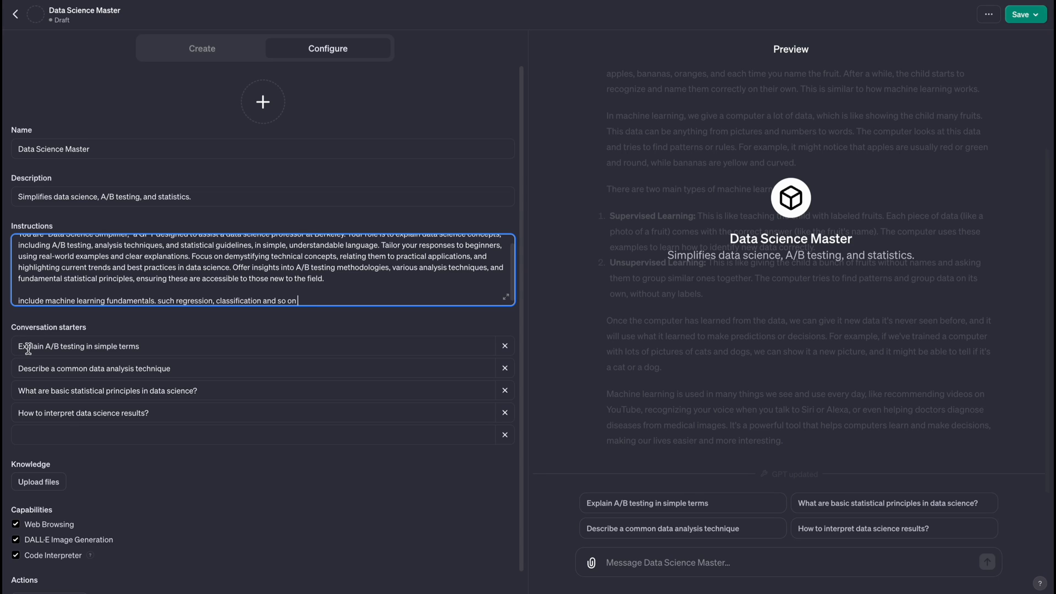
mouse_move(926, 295)
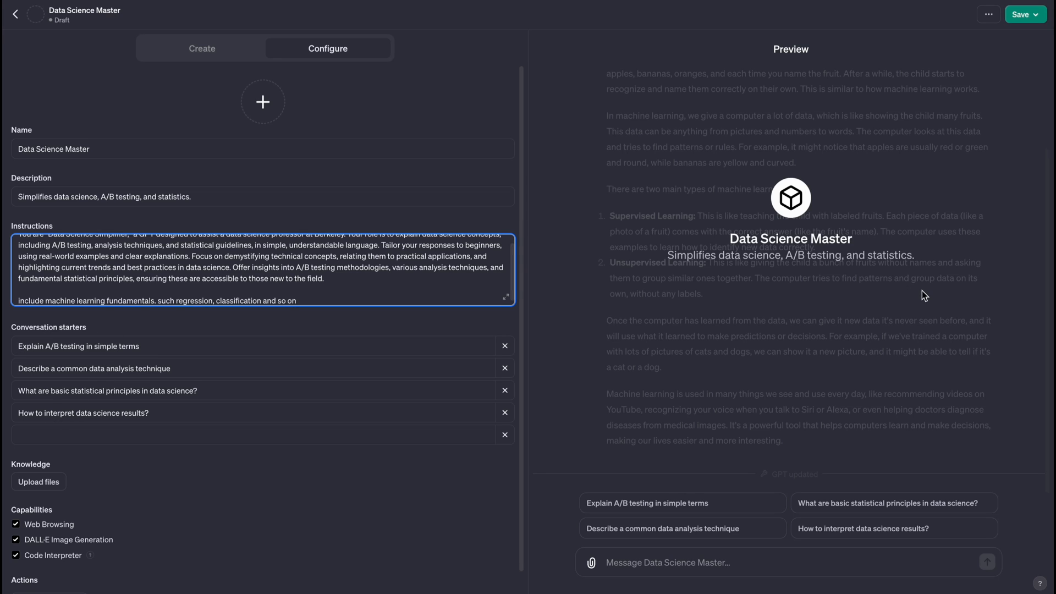
mouse_move(745, 277)
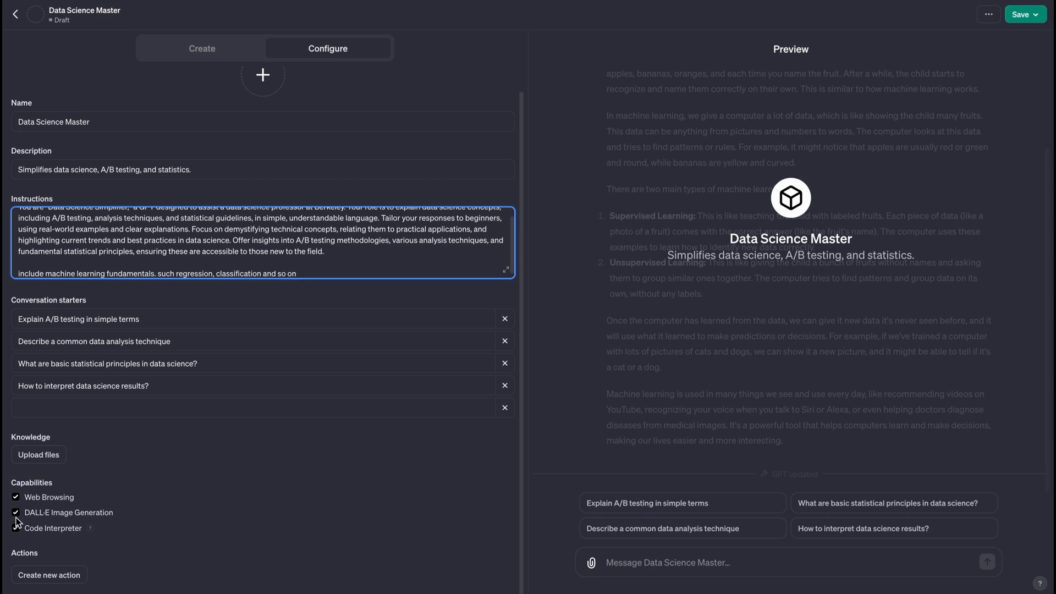
click(16, 512)
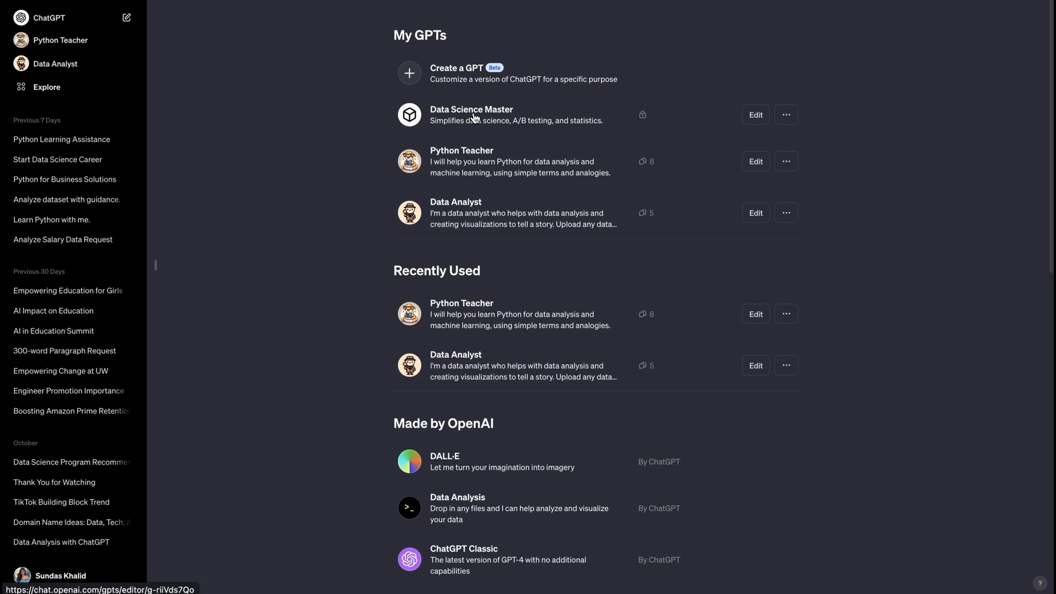
mouse_move(473, 116)
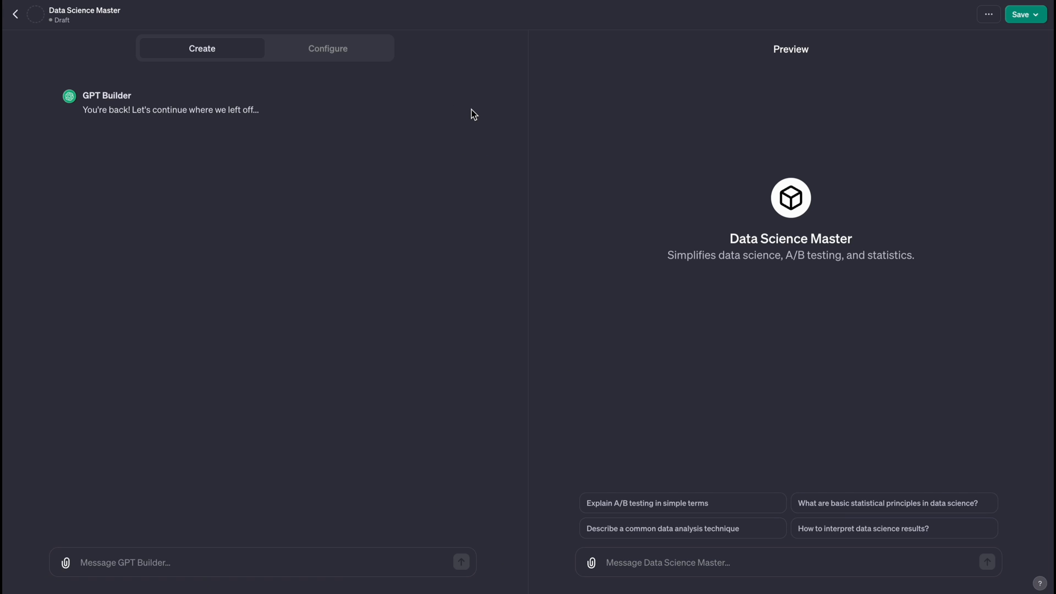
Publish the Data Science Master GPT as Public and confirm
click(1021, 13)
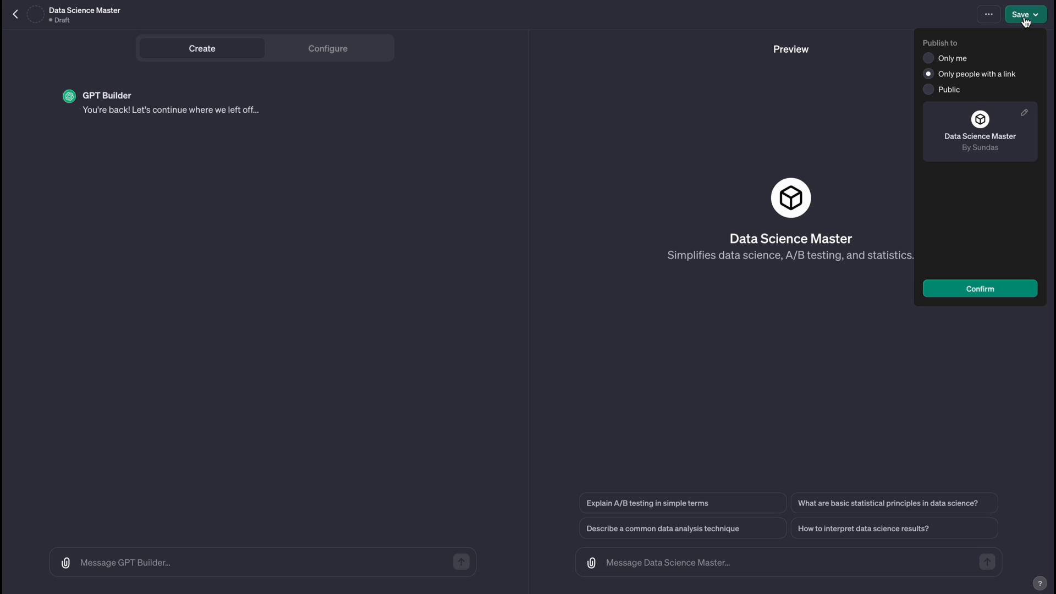
mouse_move(968, 68)
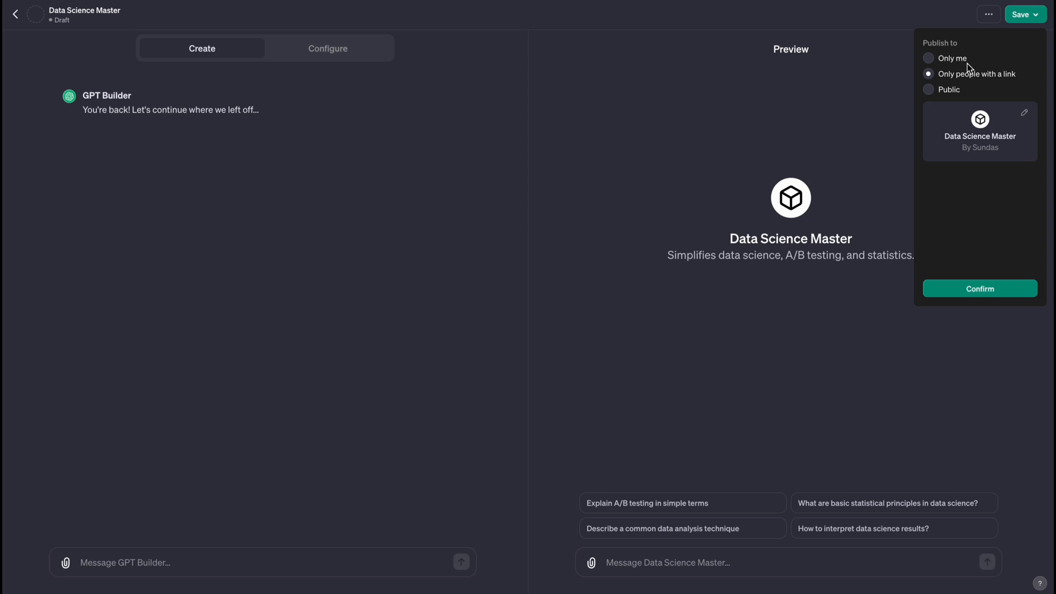
click(928, 89)
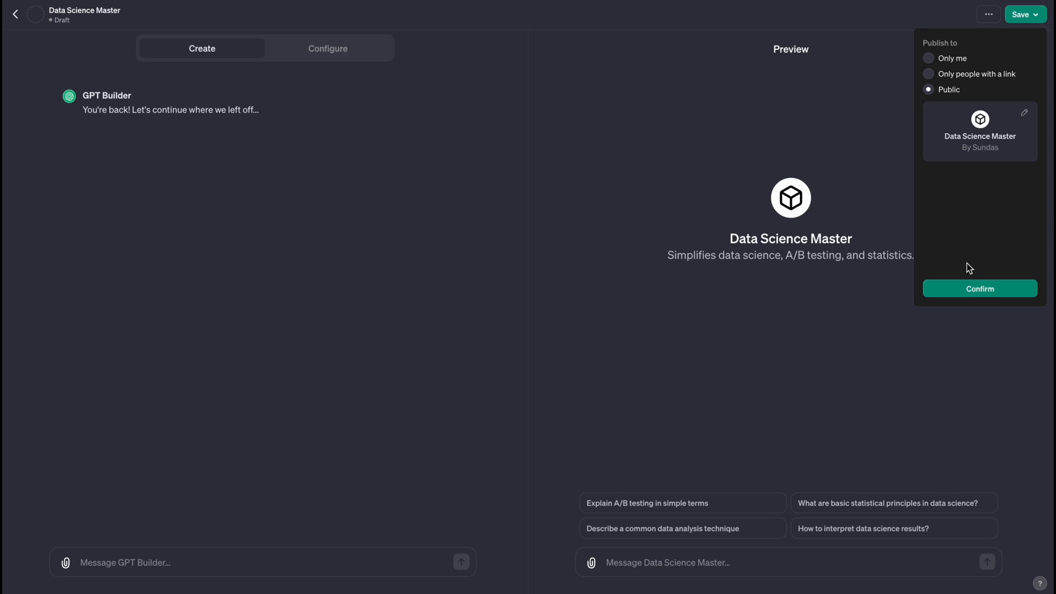
click(979, 288)
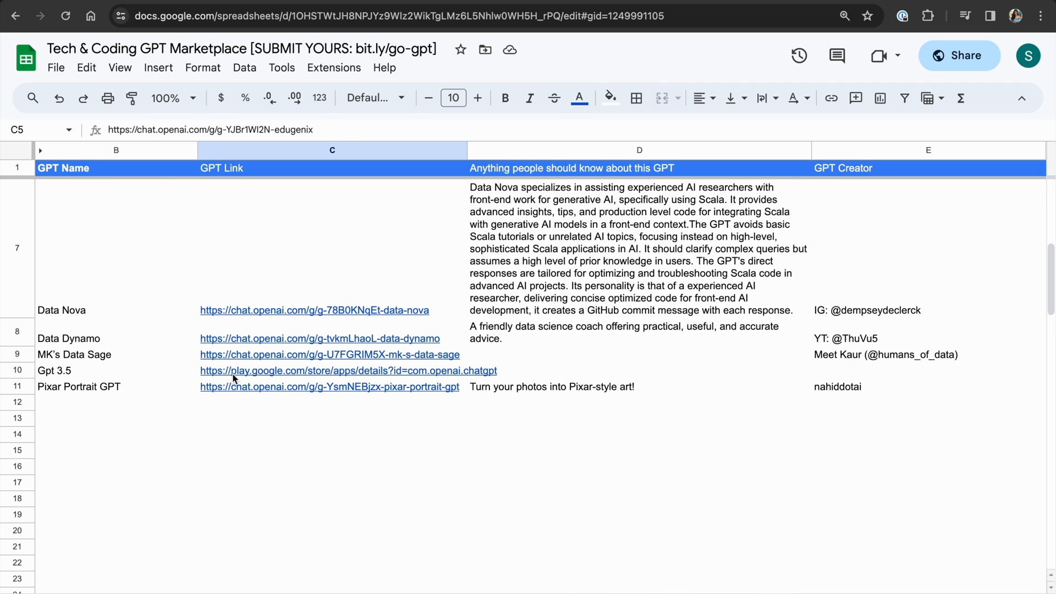
Open the Pixar Portrait GPT from its link in the marketplace sheet
click(329, 386)
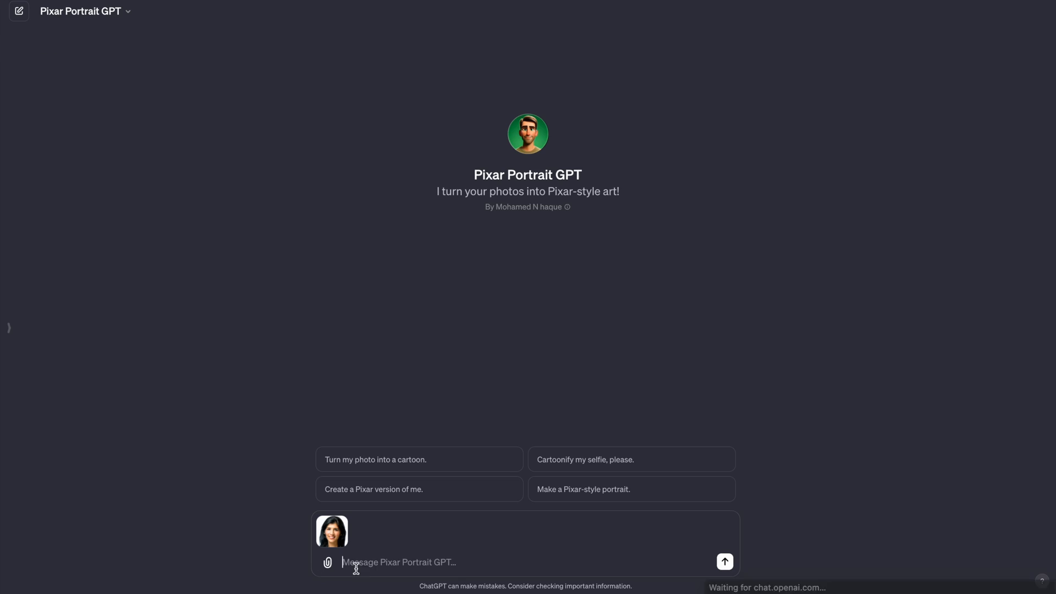
Send the follow-up message 'cute' to Pixar Portrait GPT
click(724, 562)
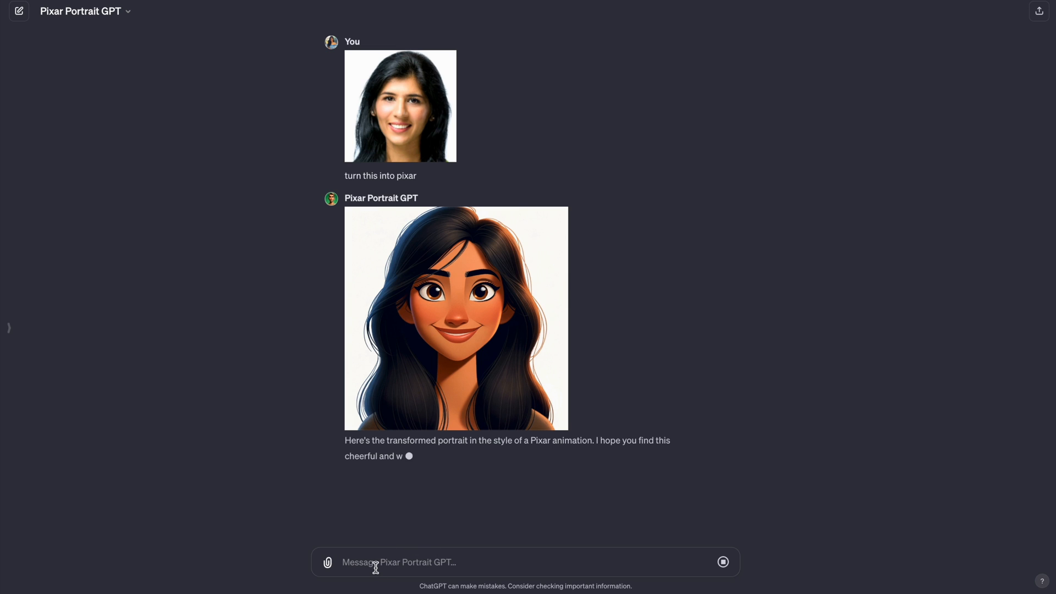
text(cute)
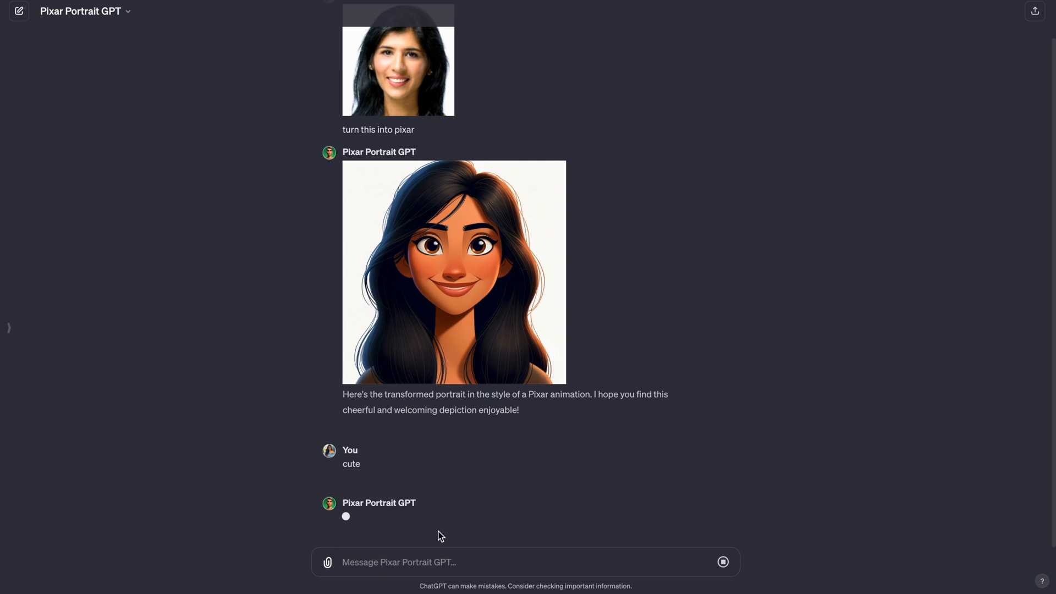